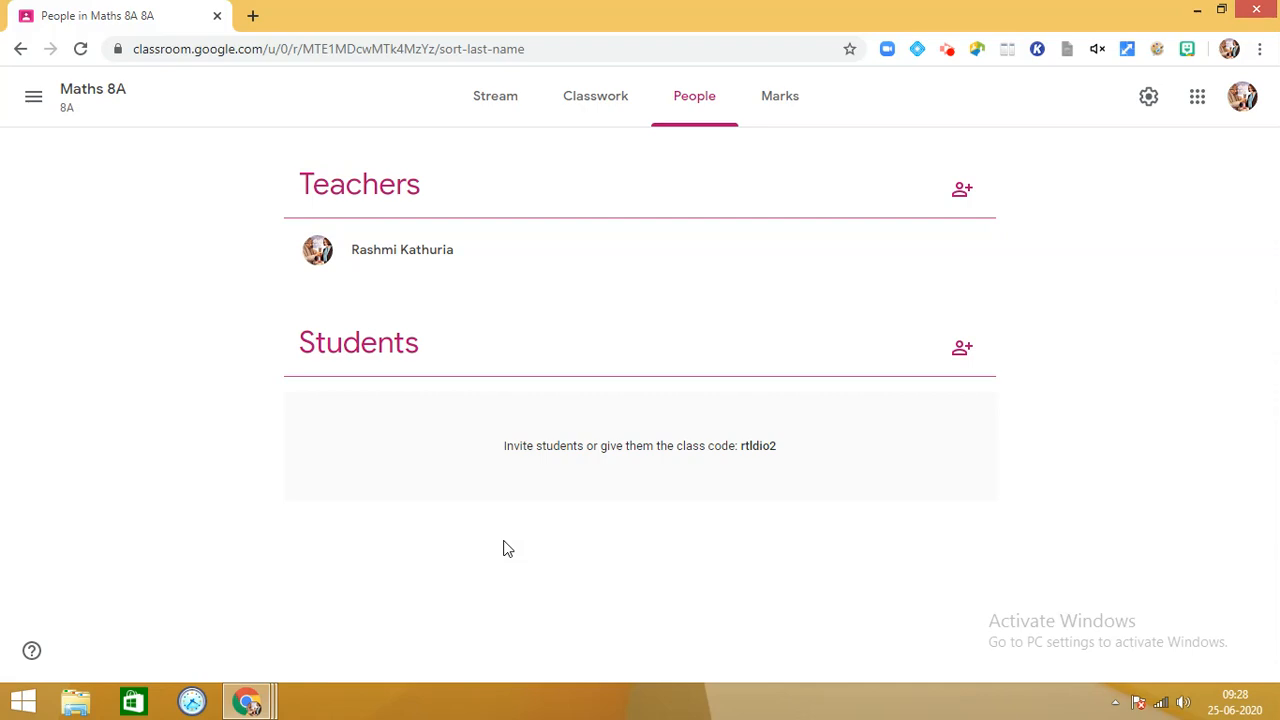
mouse_move(590, 288)
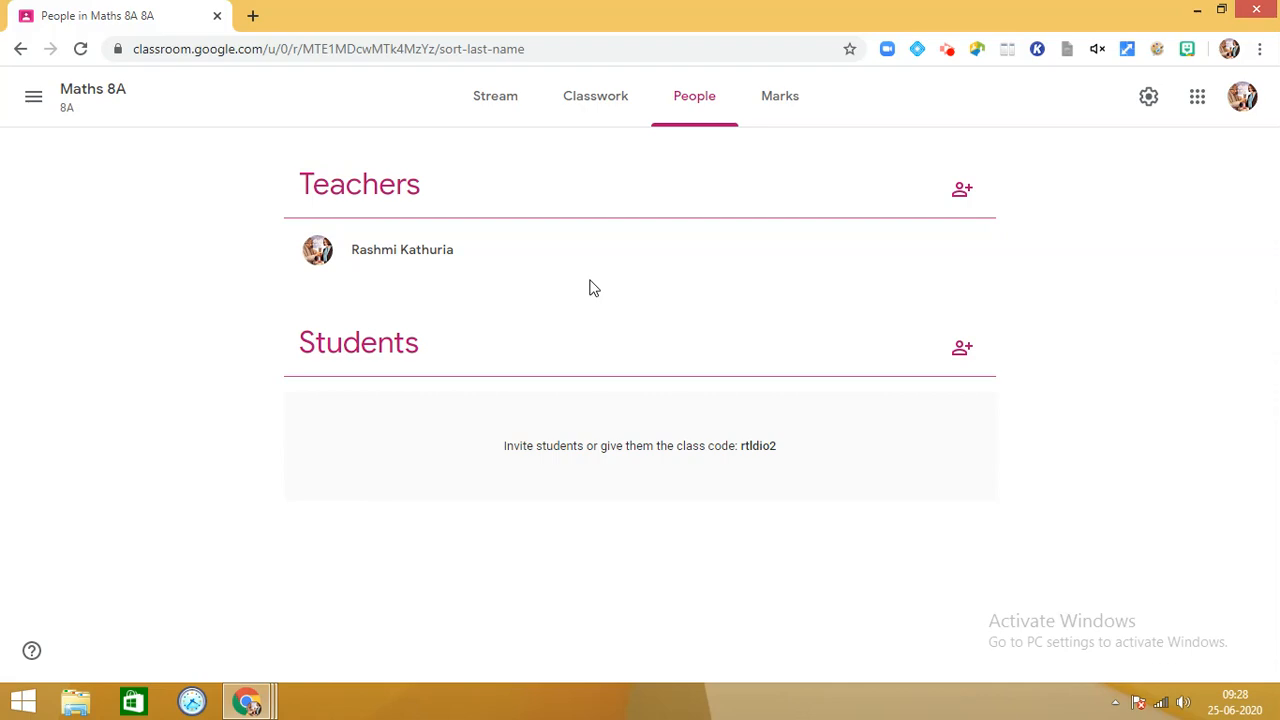
mouse_move(962, 190)
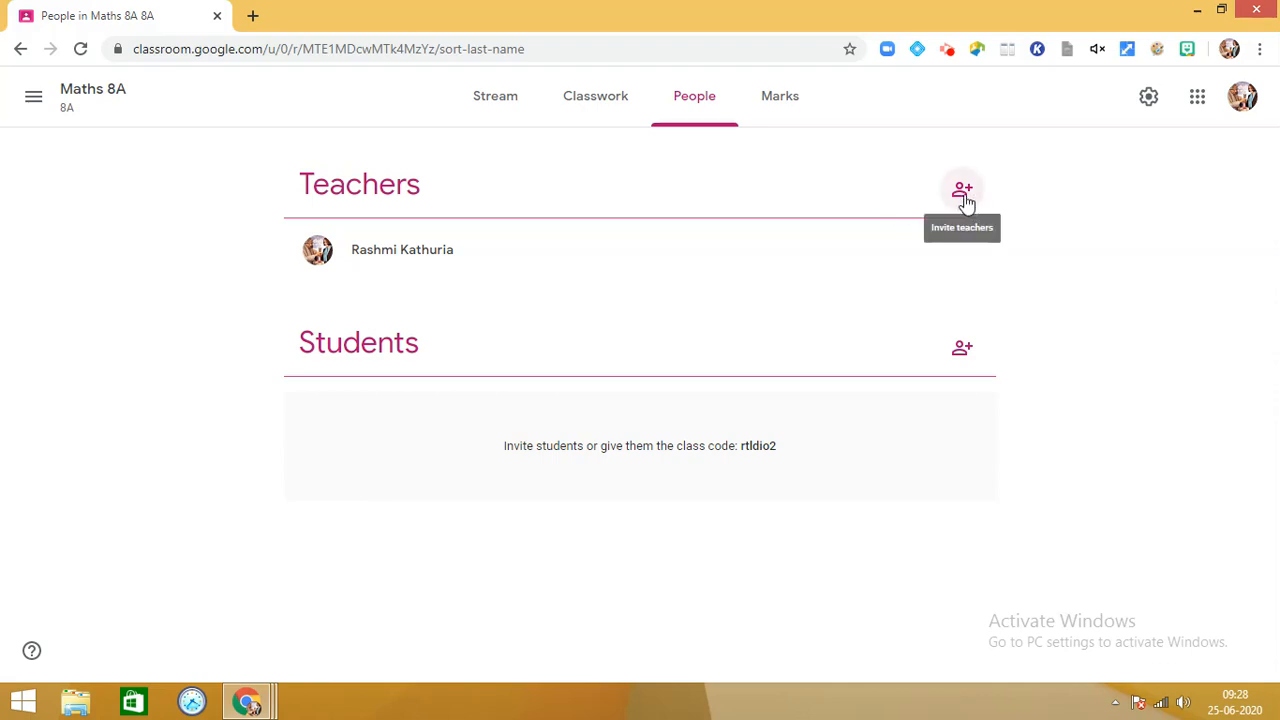
Step: Search for the co-teacher in Invite teachers and select their Gmail account from the results
left_click(962, 190)
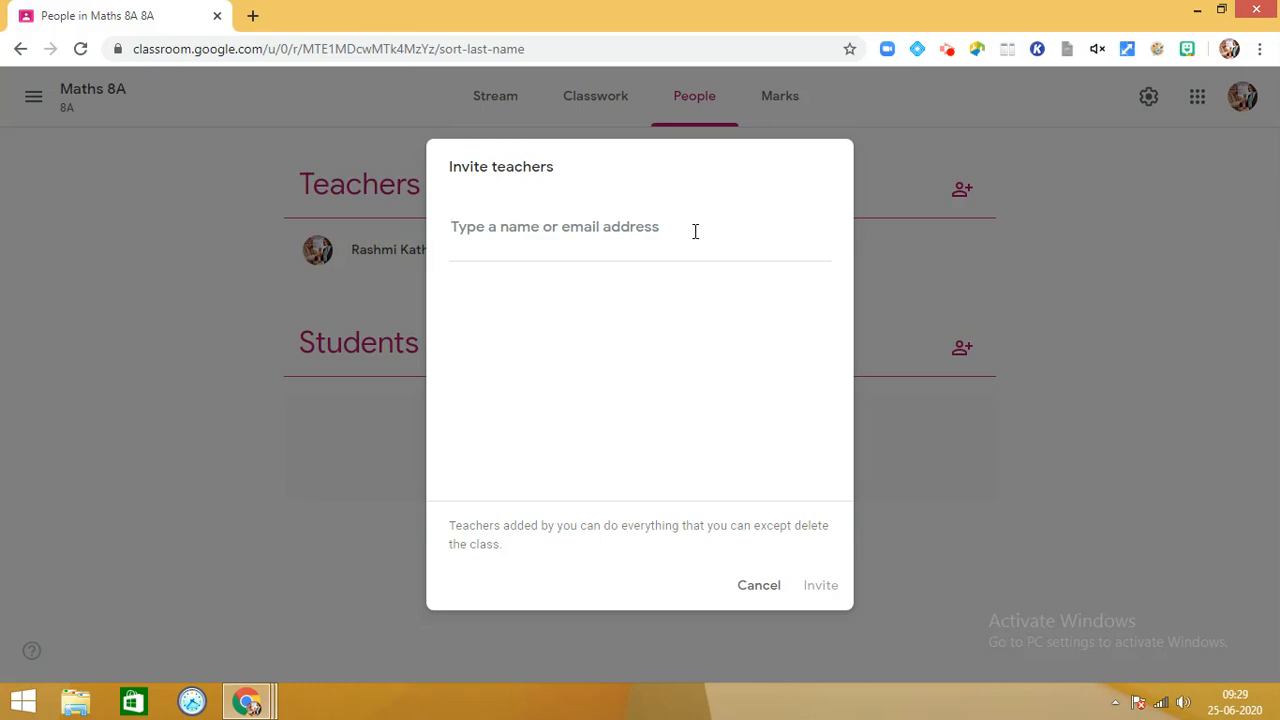
type("rashmi")
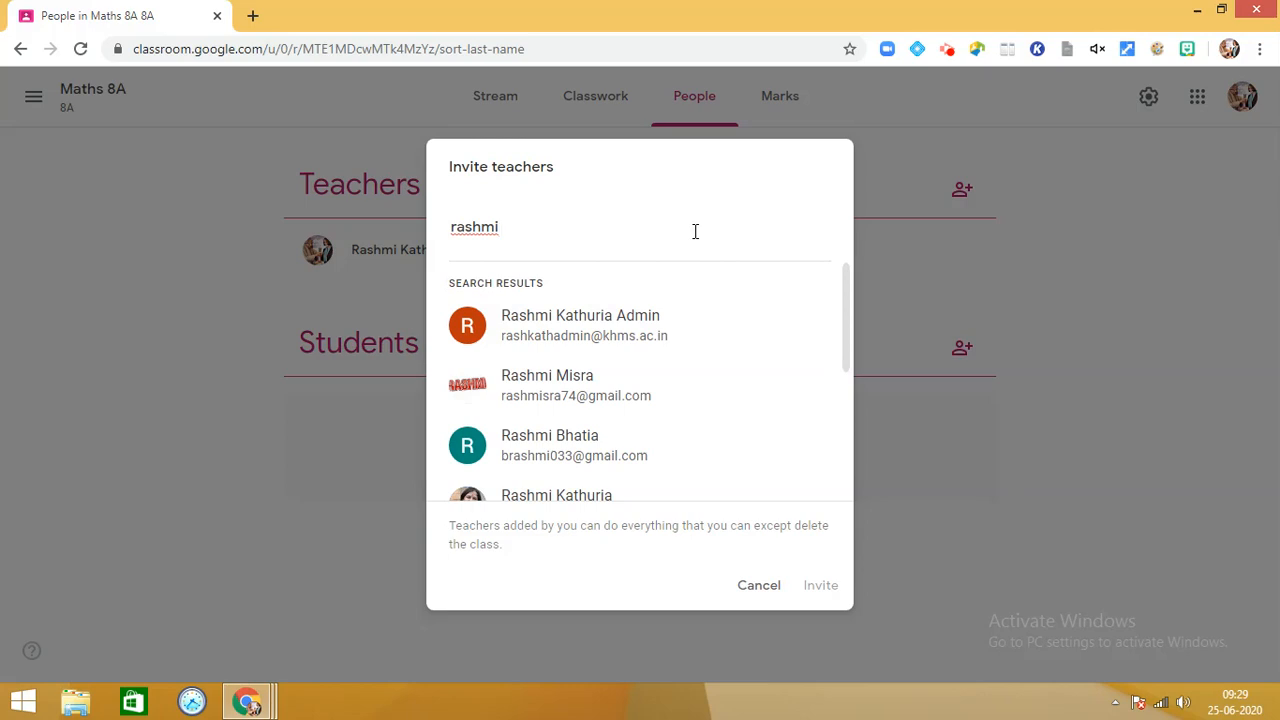
key("BackSpace")
type("kath")
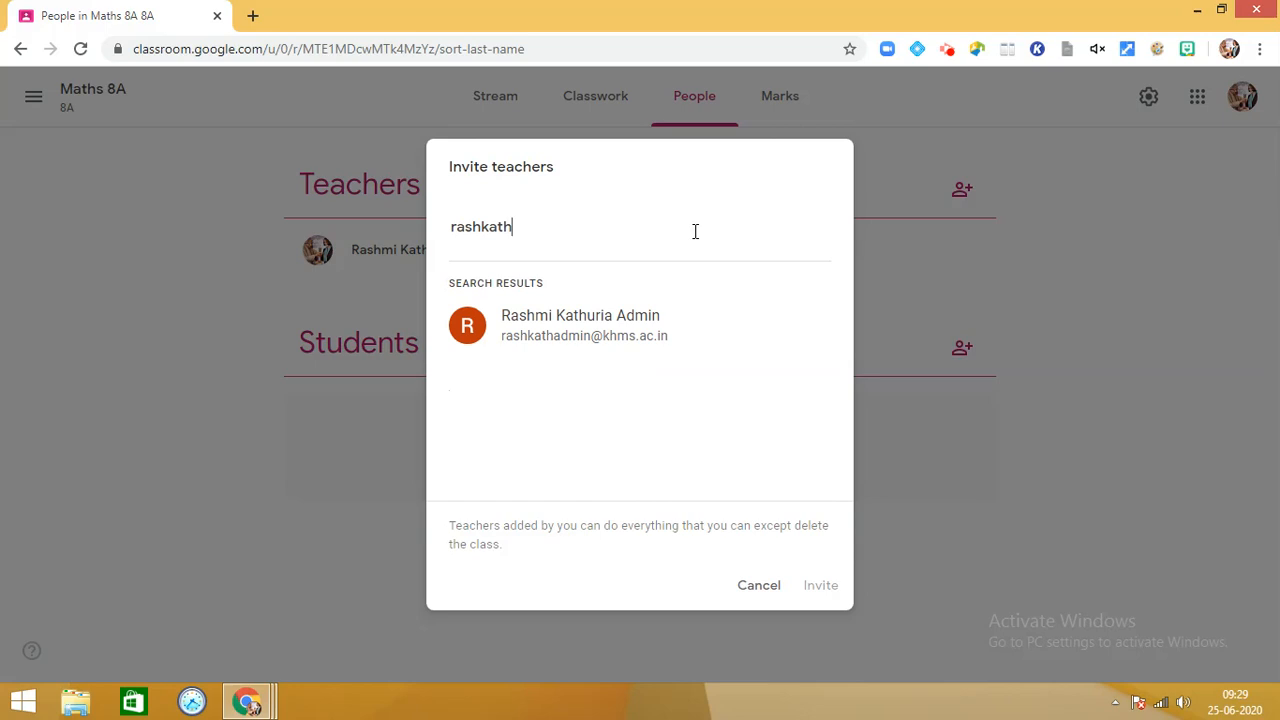
type("uria")
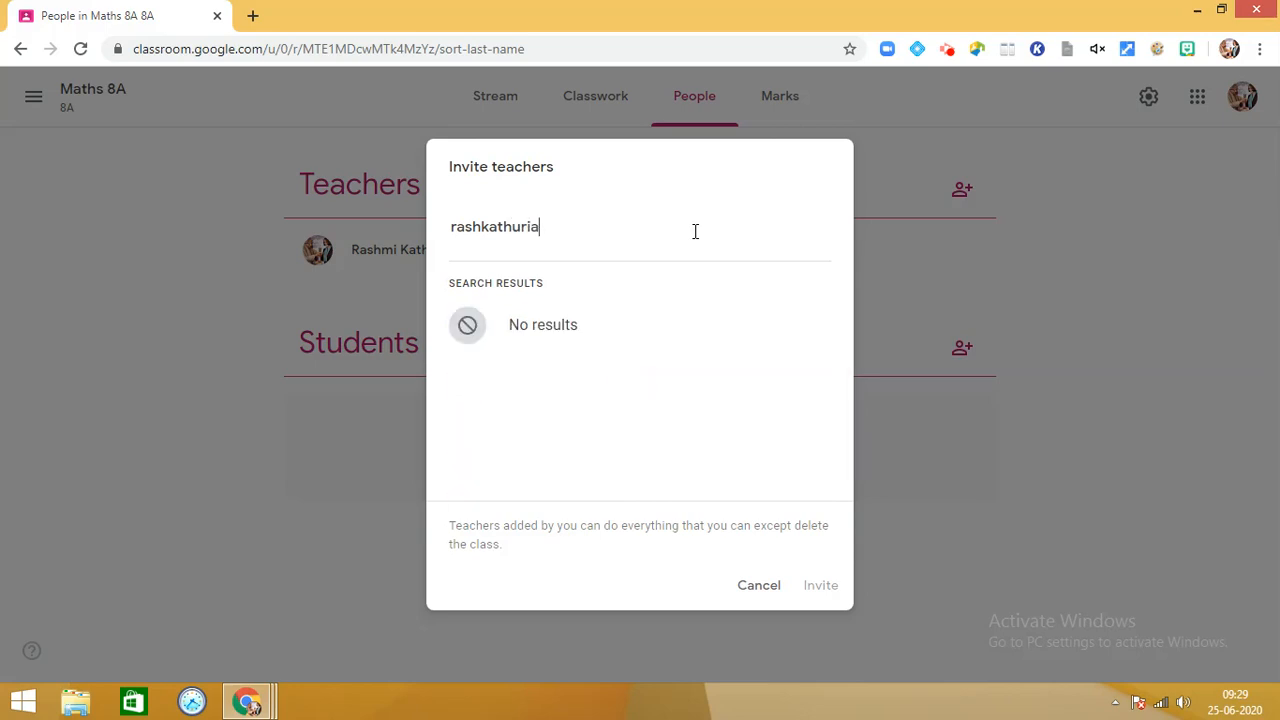
key("BackSpace")
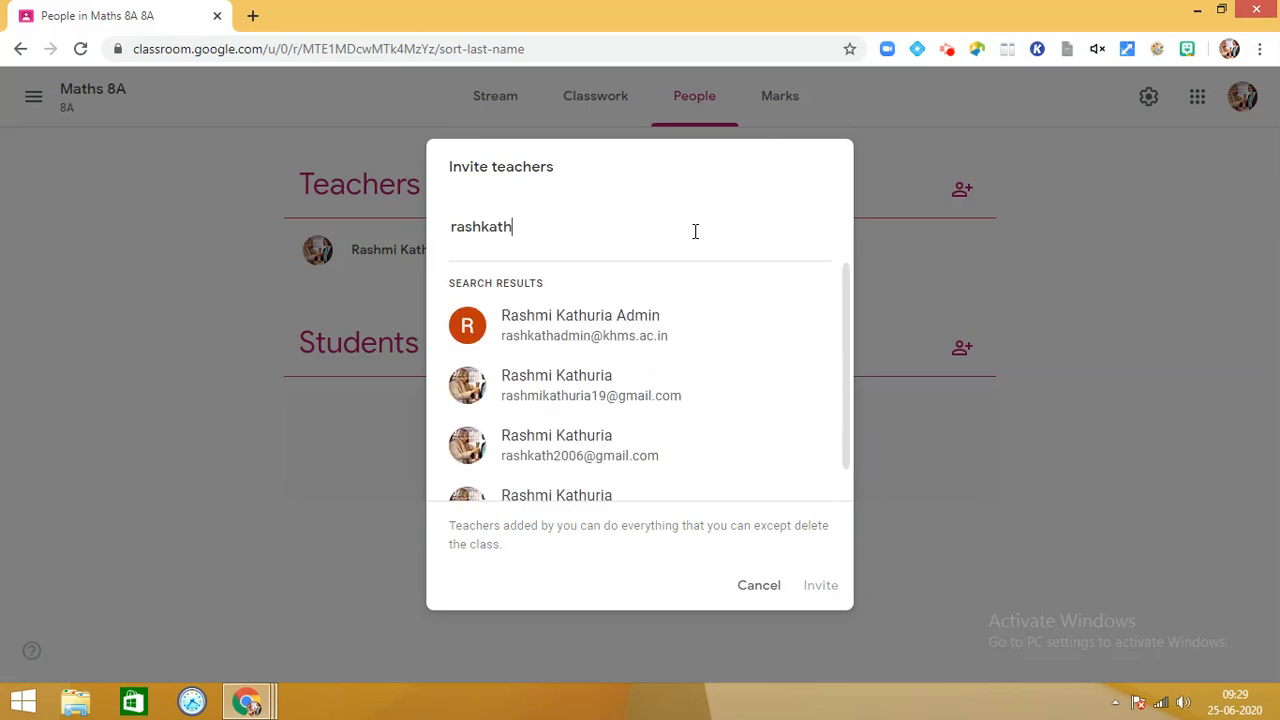
type("@")
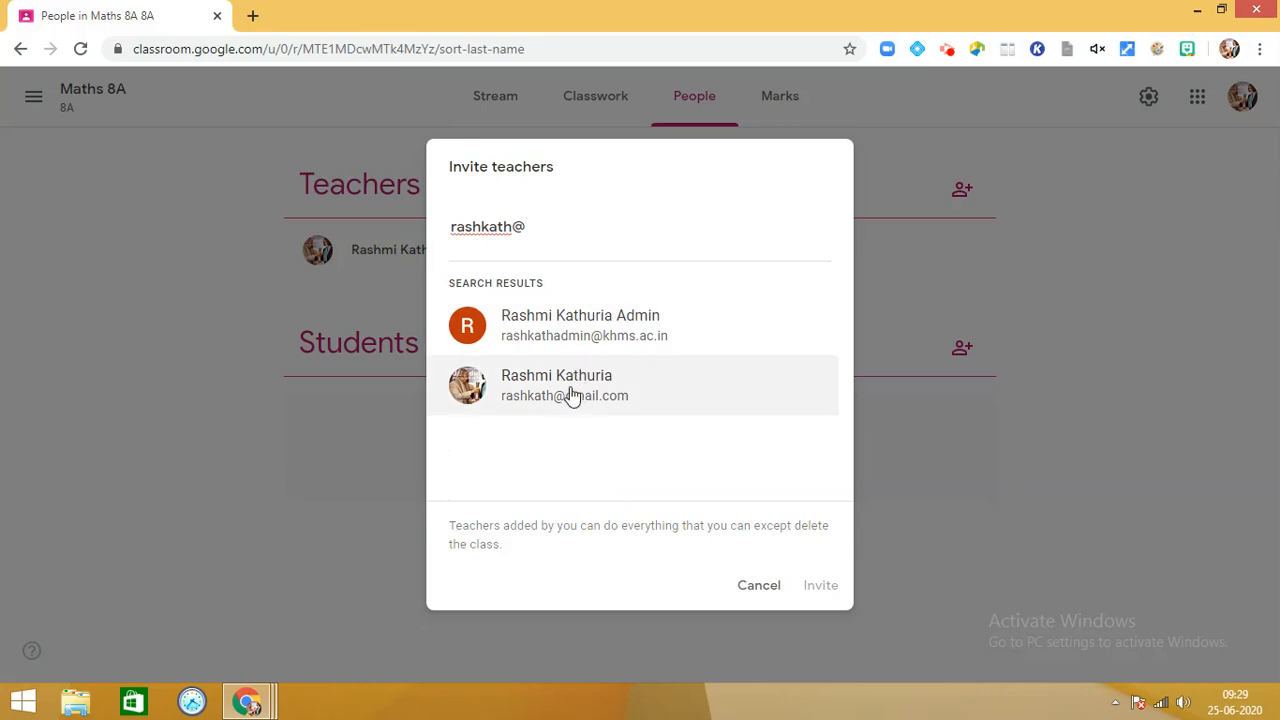
left_click(556, 384)
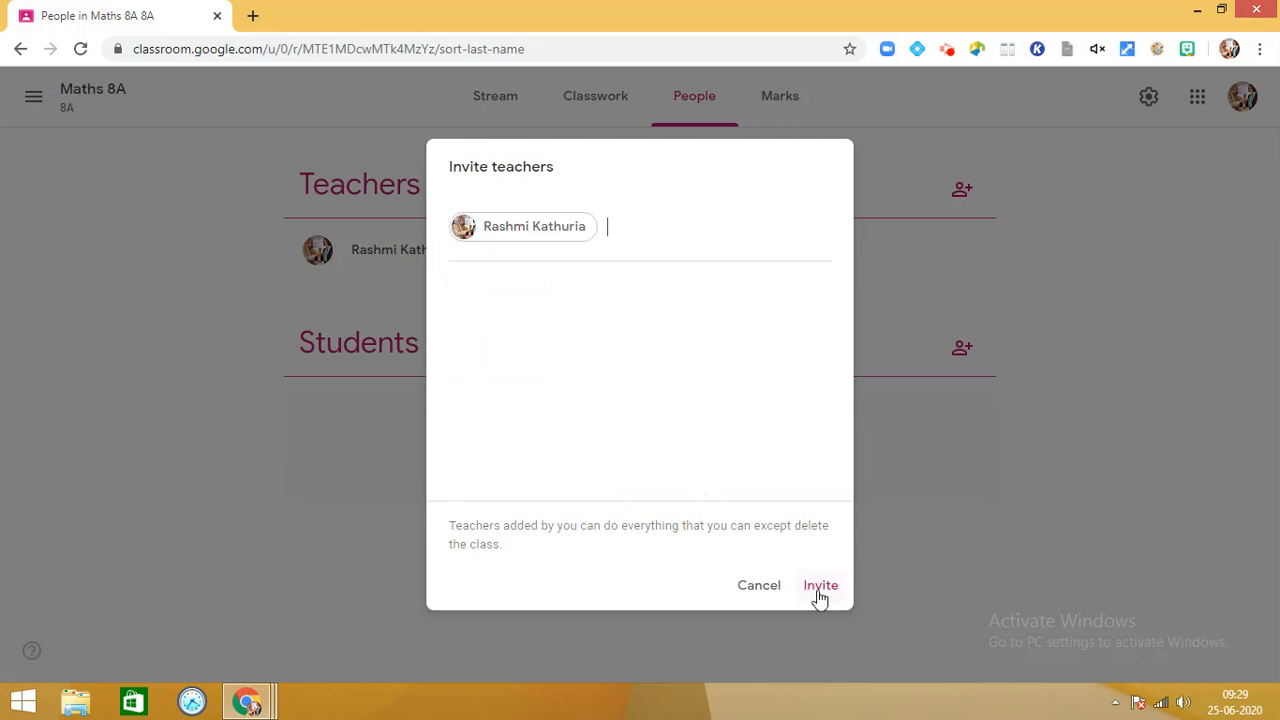
Step: Send the teaching invitation so the co-teacher is listed under Teachers as invited
left_click(820, 584)
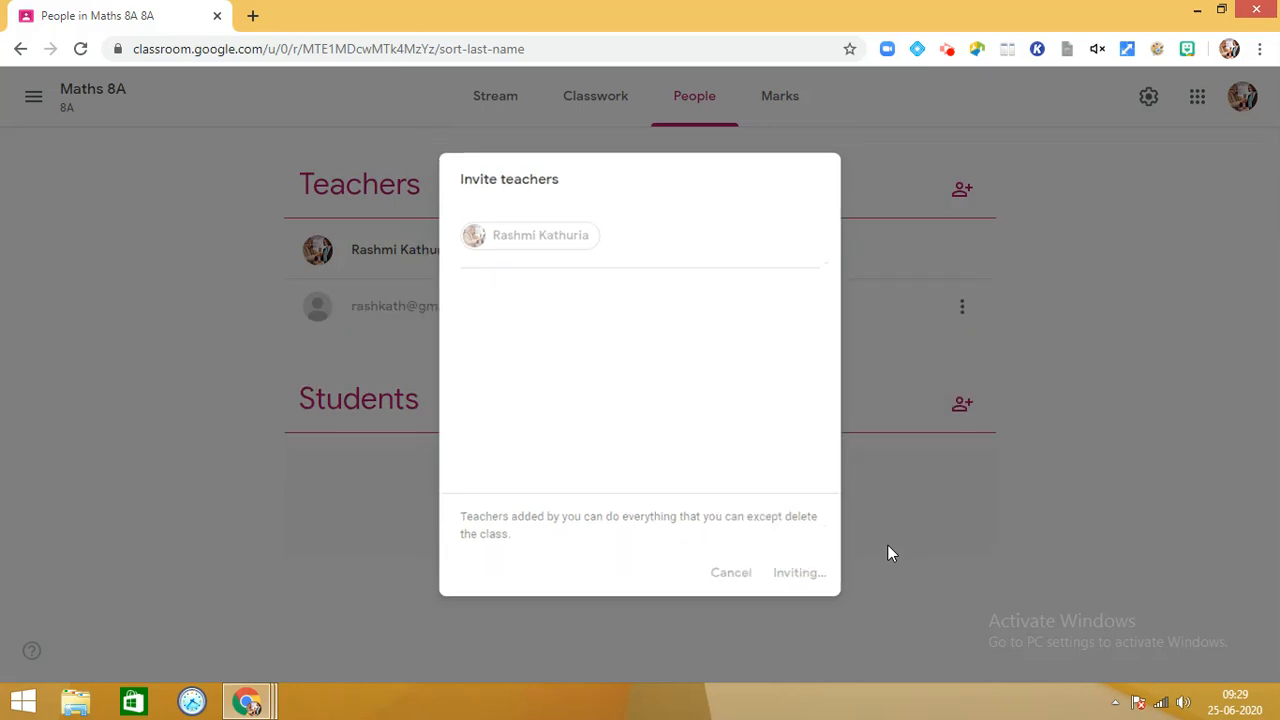
left_click(800, 572)
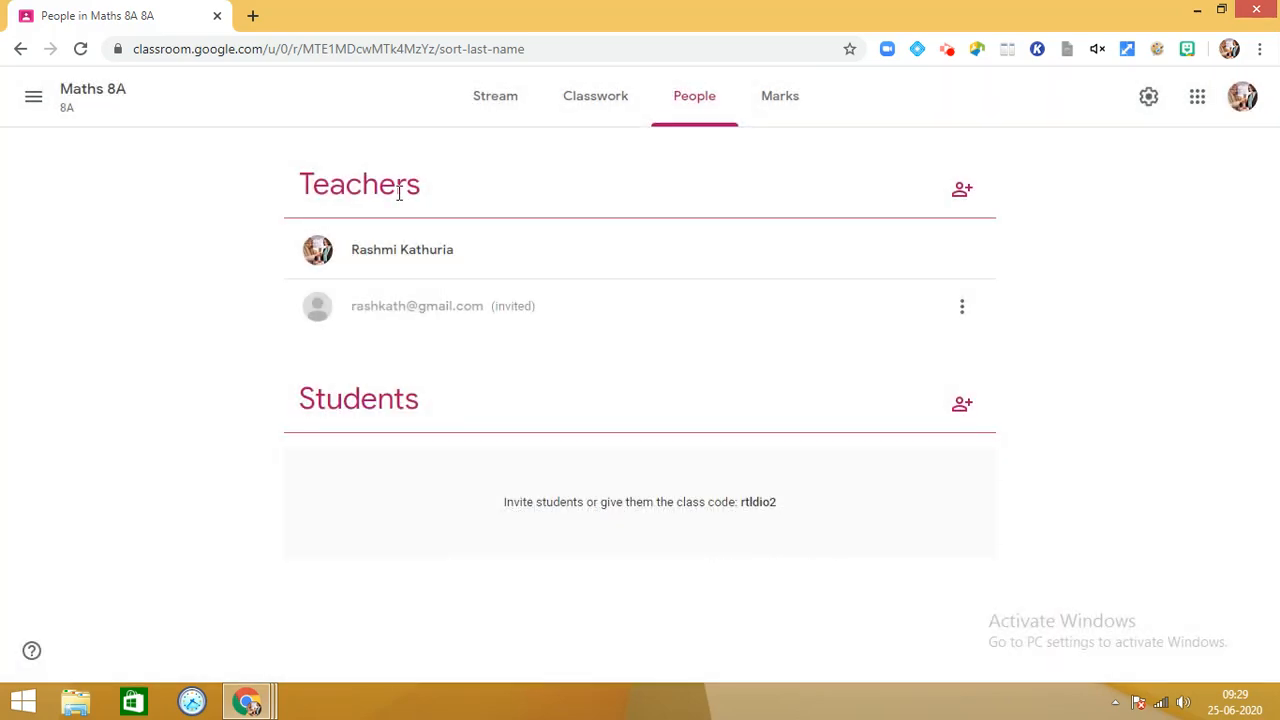
mouse_move(248, 700)
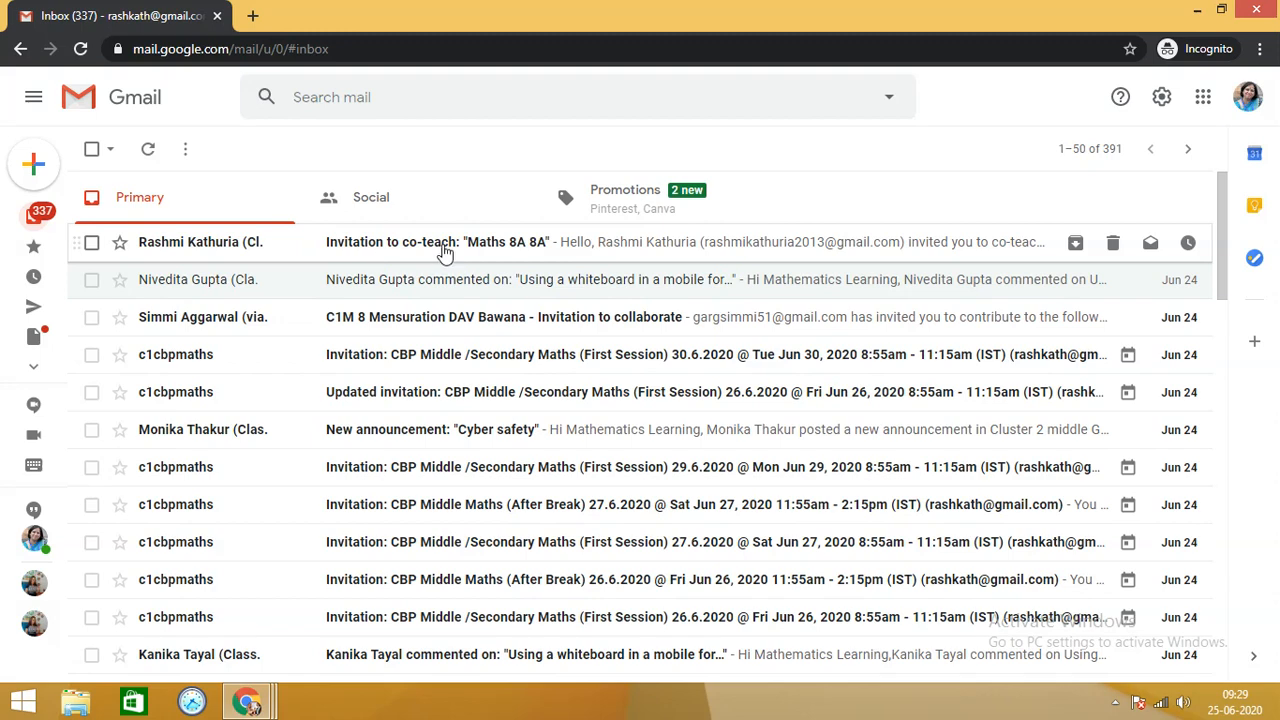
mouse_move(472, 246)
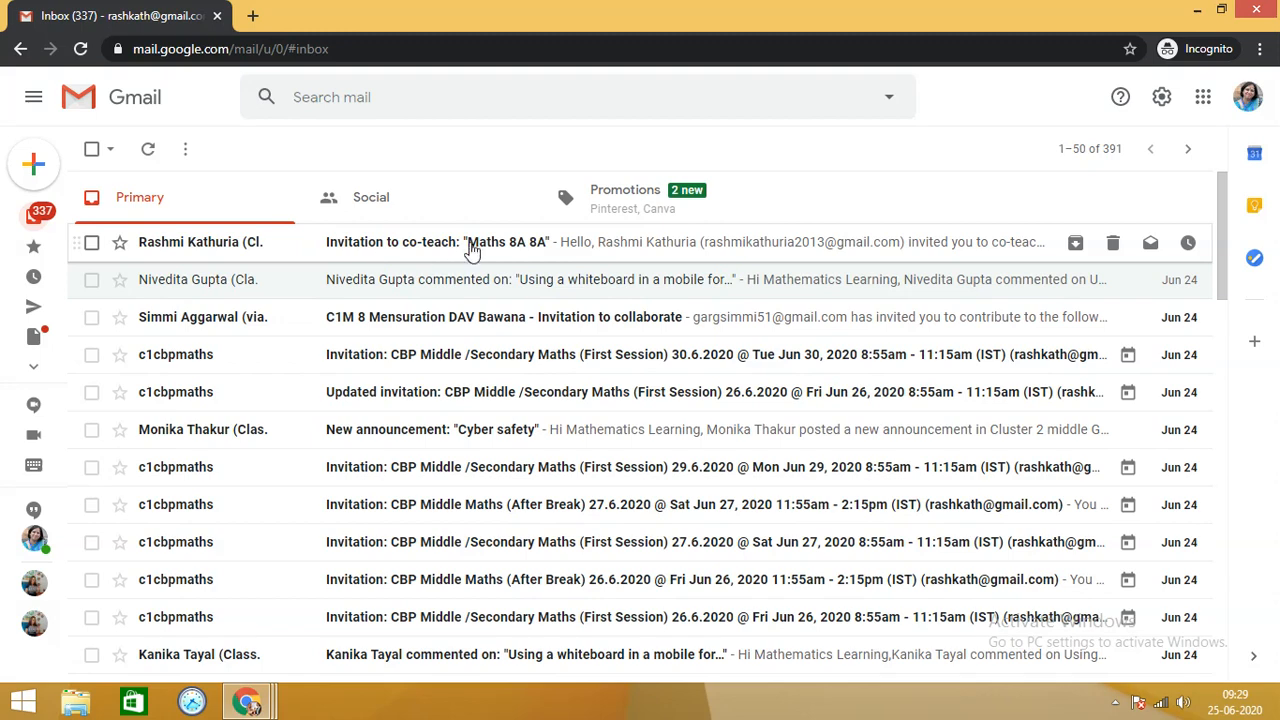
Step: Open the 'Invitation to co-teach' Maths 8A email in the co-teacher's inbox and join the class
left_click(500, 242)
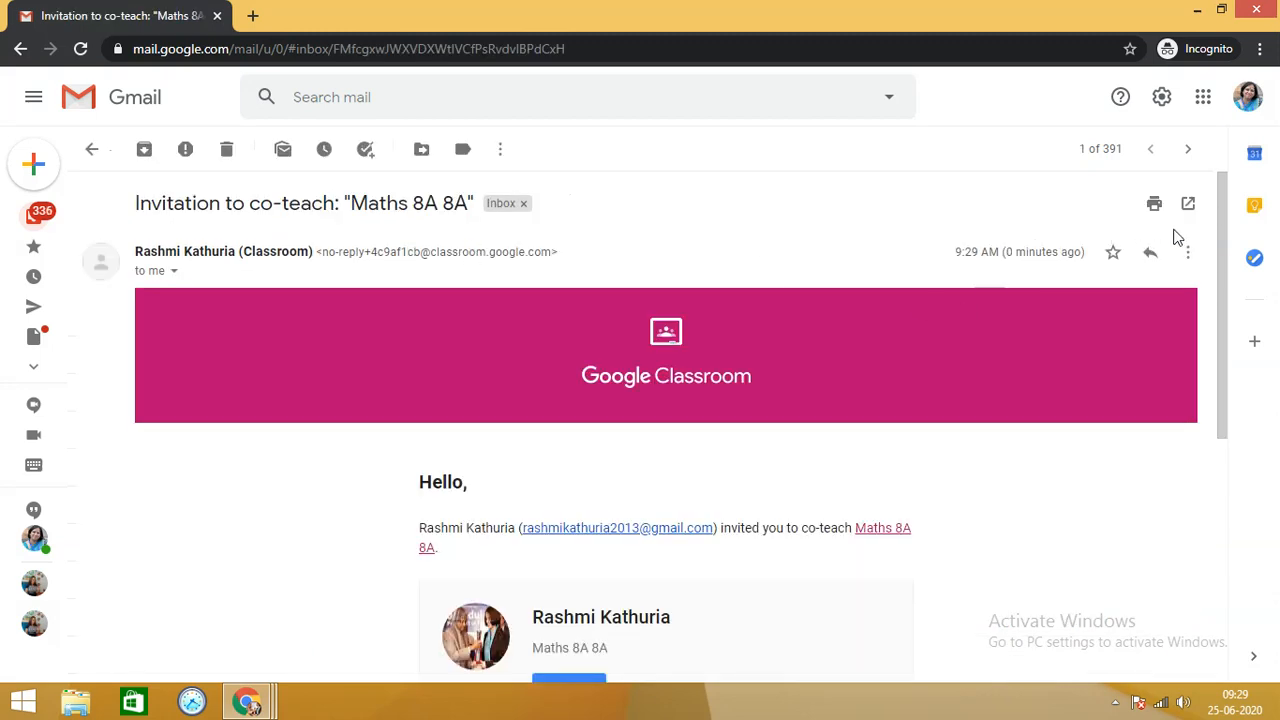
scroll("down", 3)
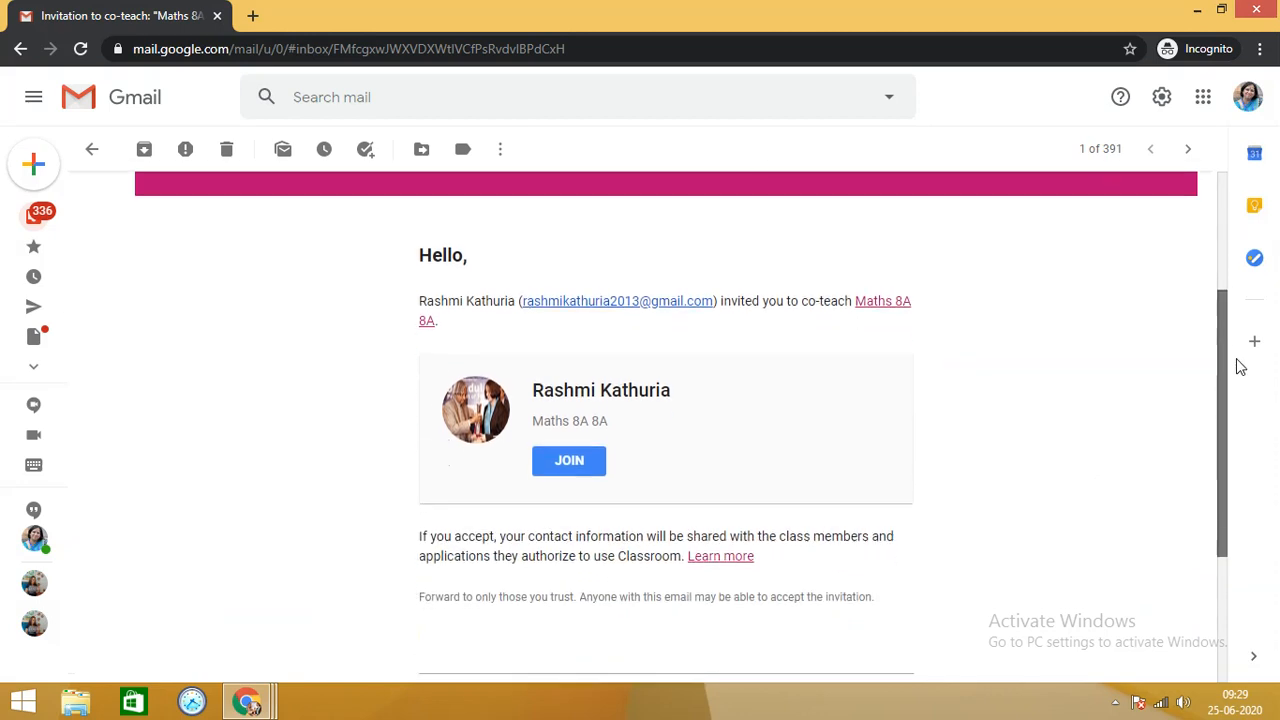
left_click(568, 460)
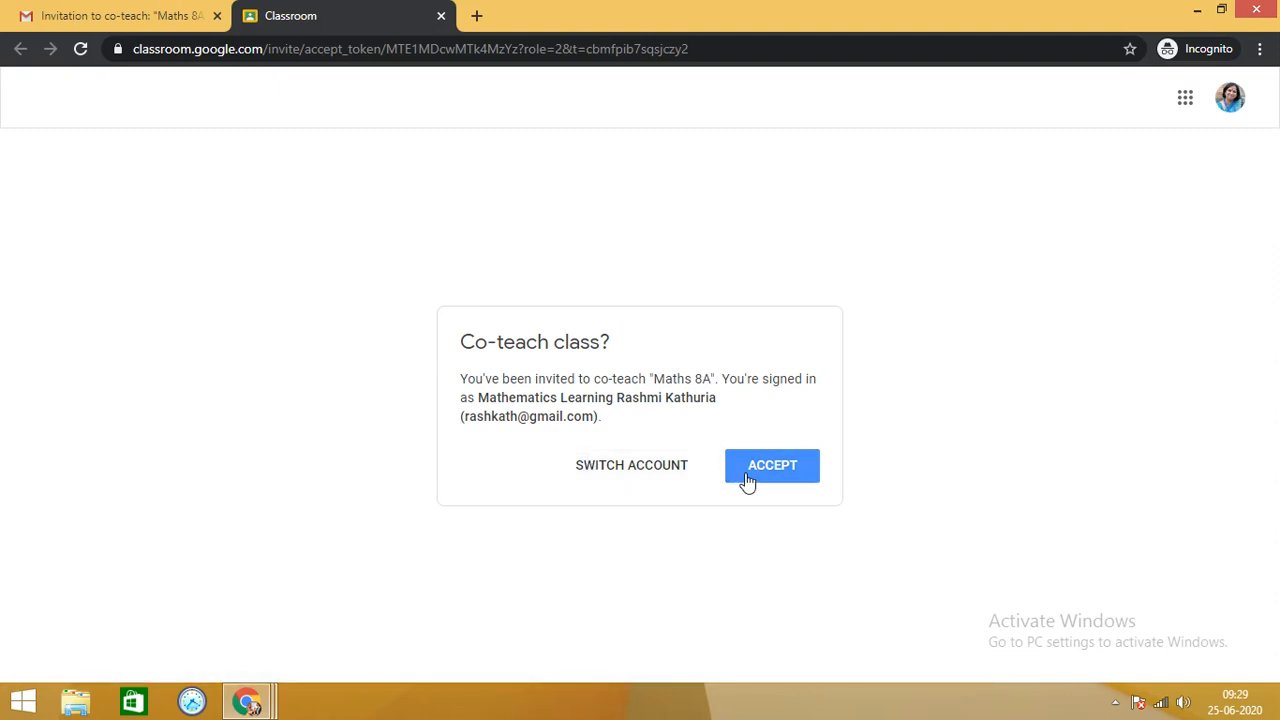
Step: Accept the Co-teach class? prompt for Maths 8A and wait for the class to load
left_click(772, 464)
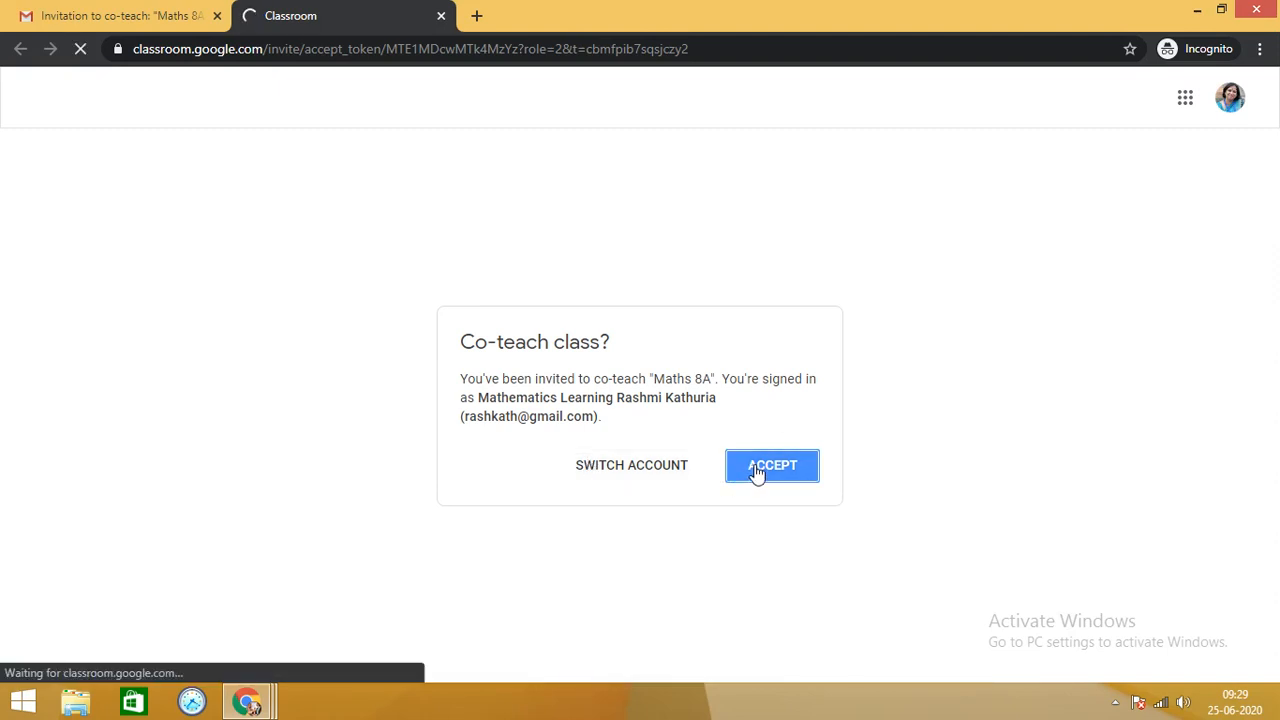
left_click(772, 464)
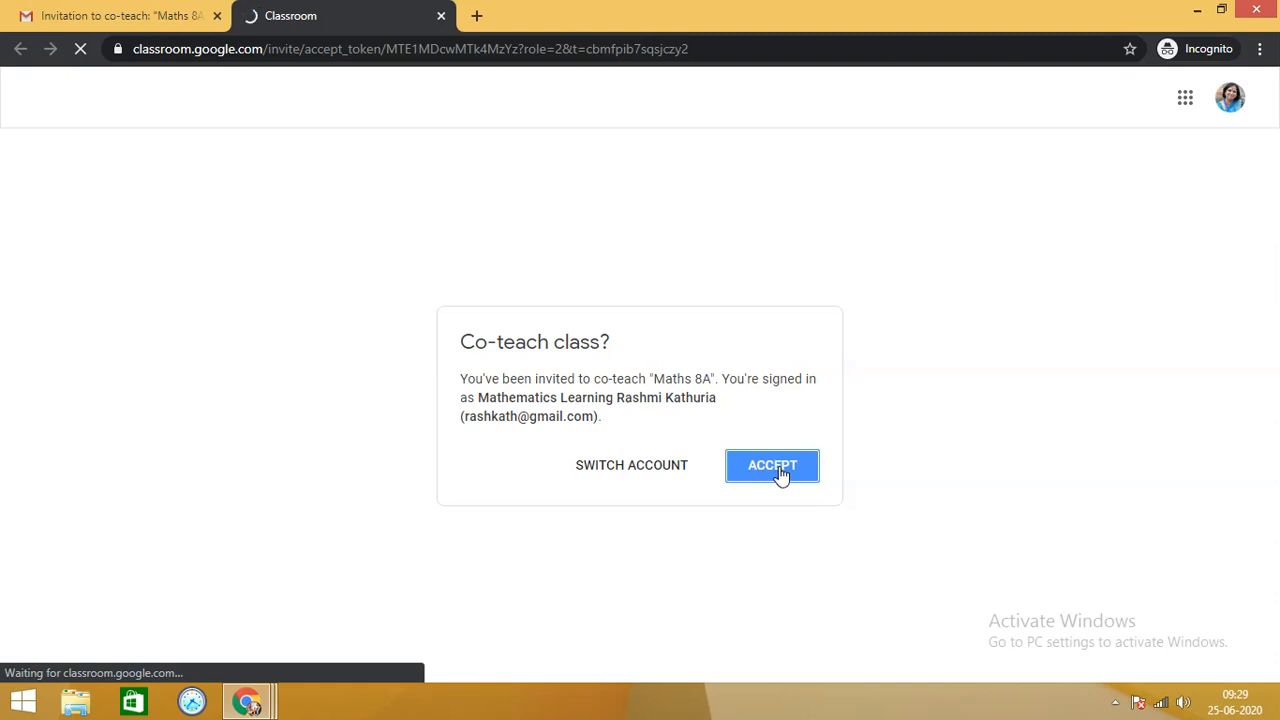
left_click(772, 464)
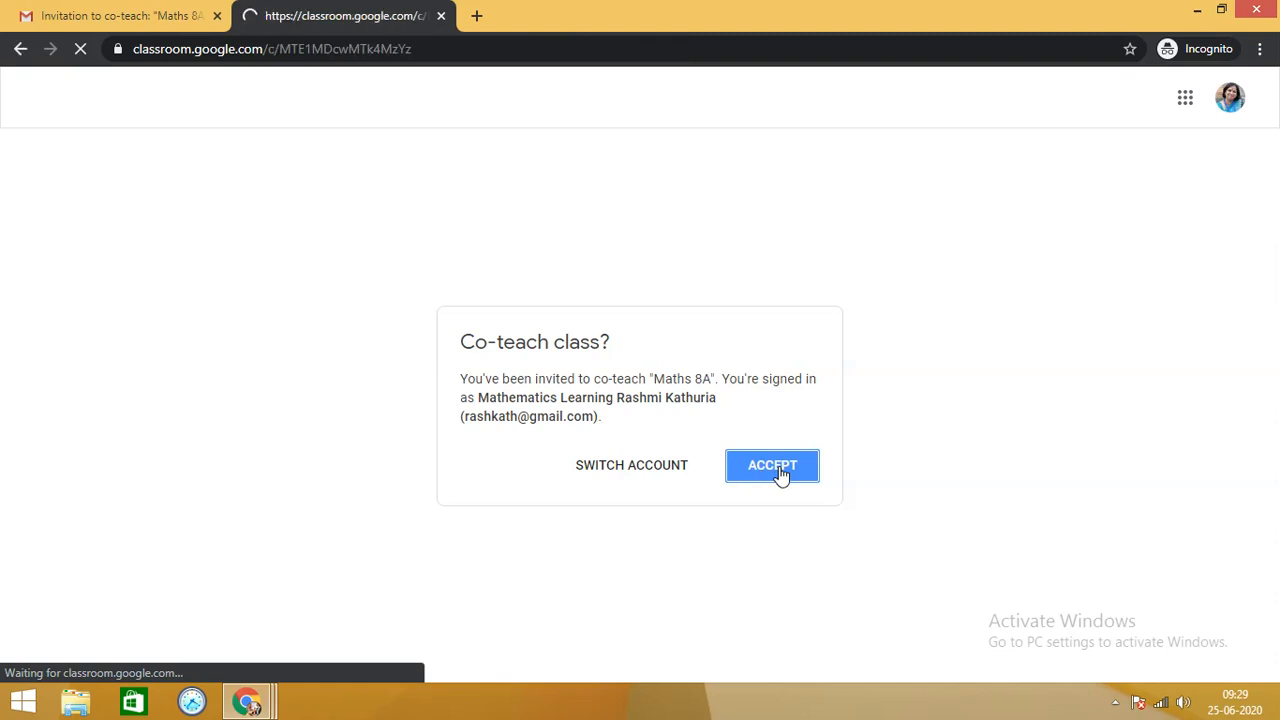
left_click(772, 464)
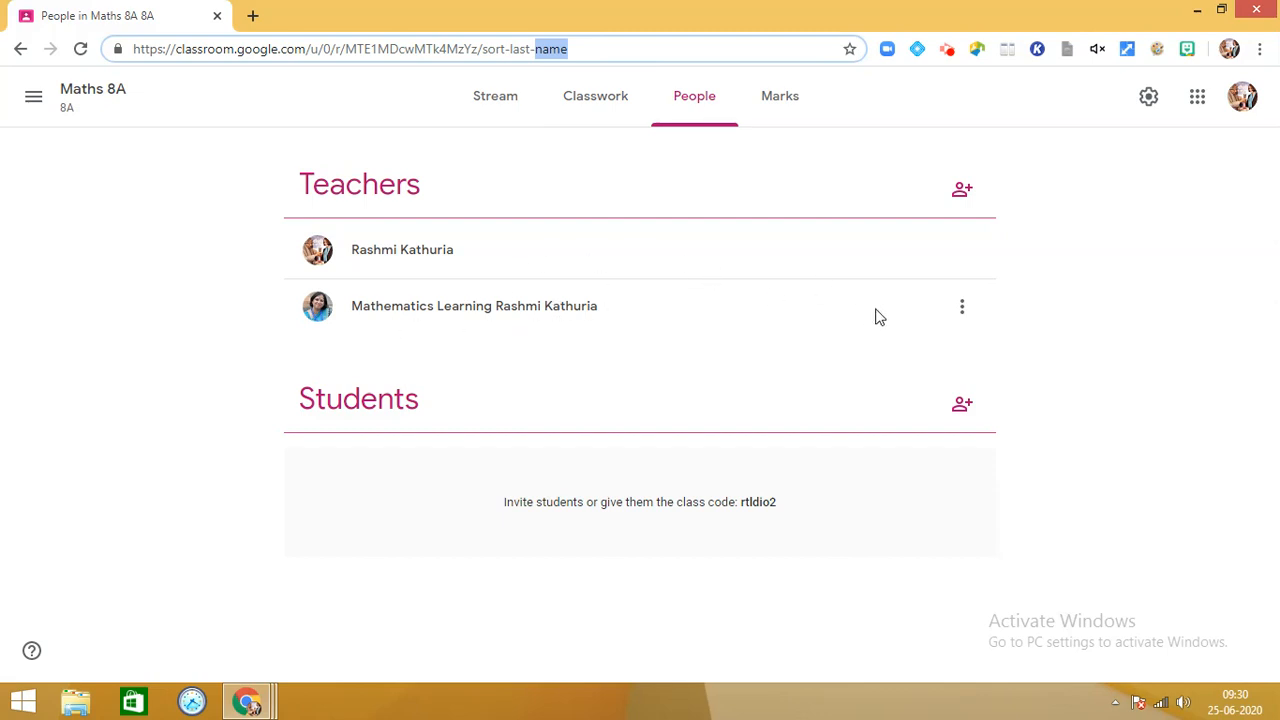
mouse_move(962, 304)
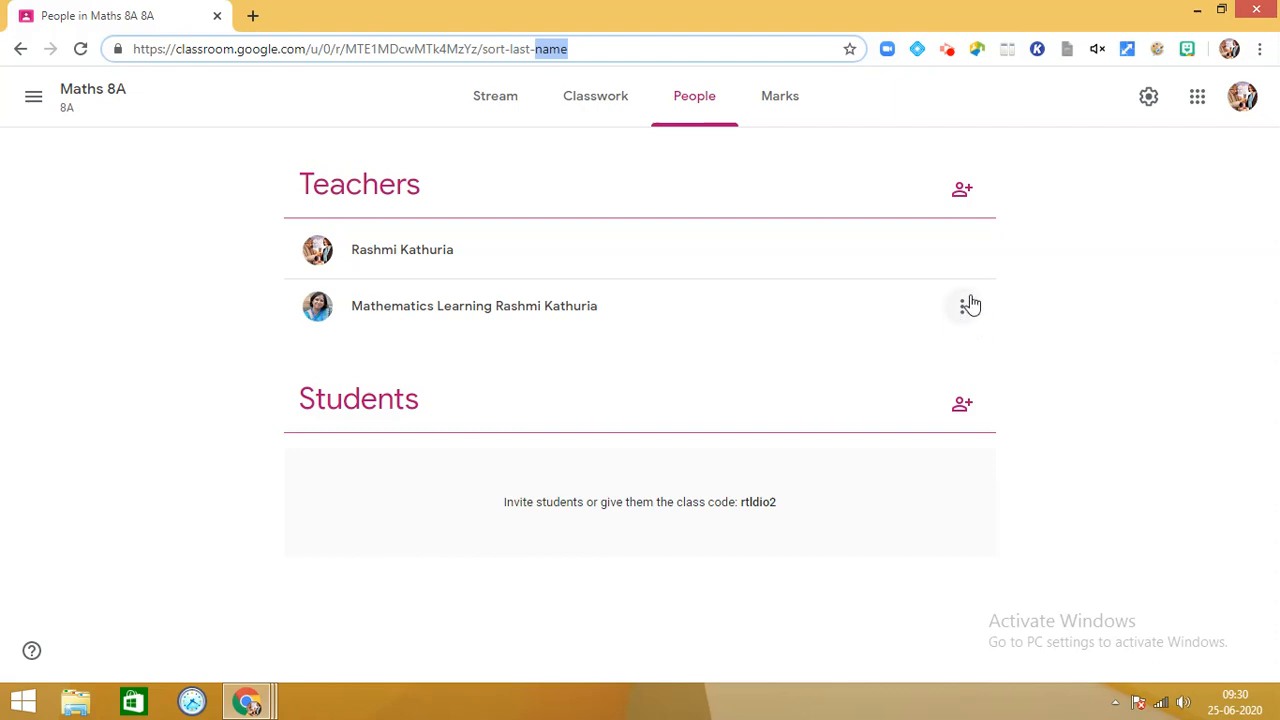
mouse_move(964, 308)
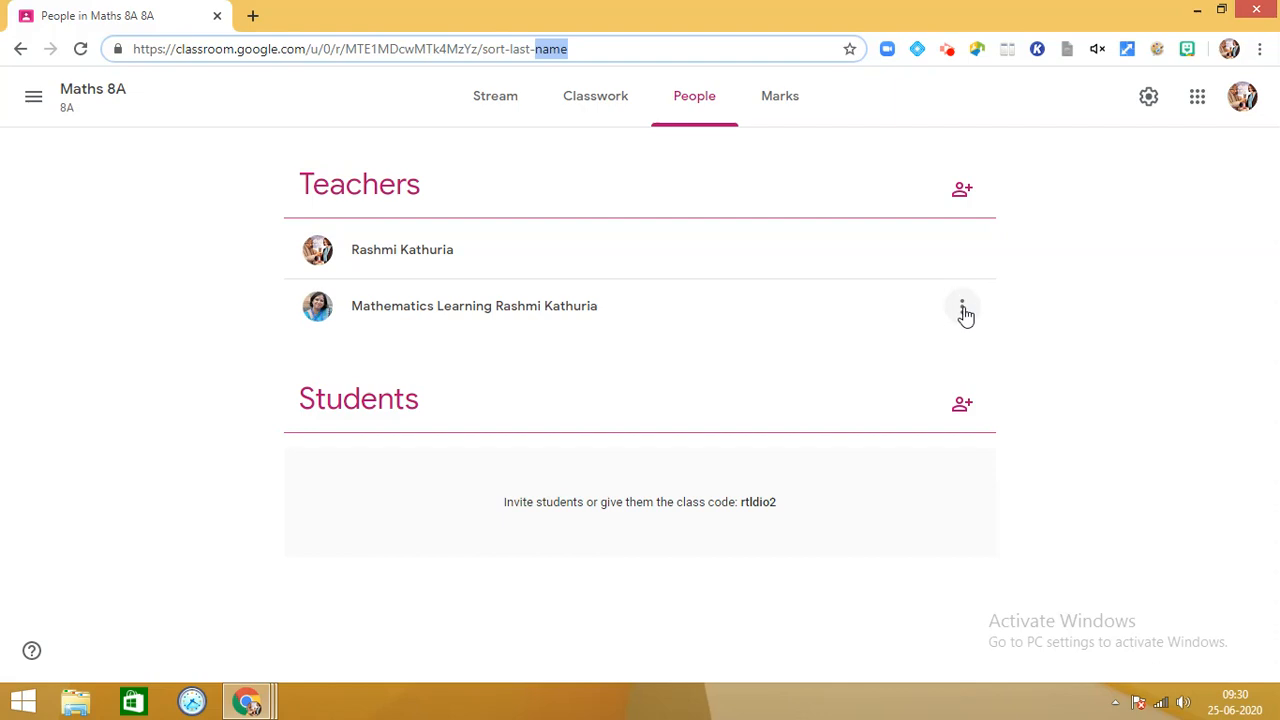
mouse_move(844, 292)
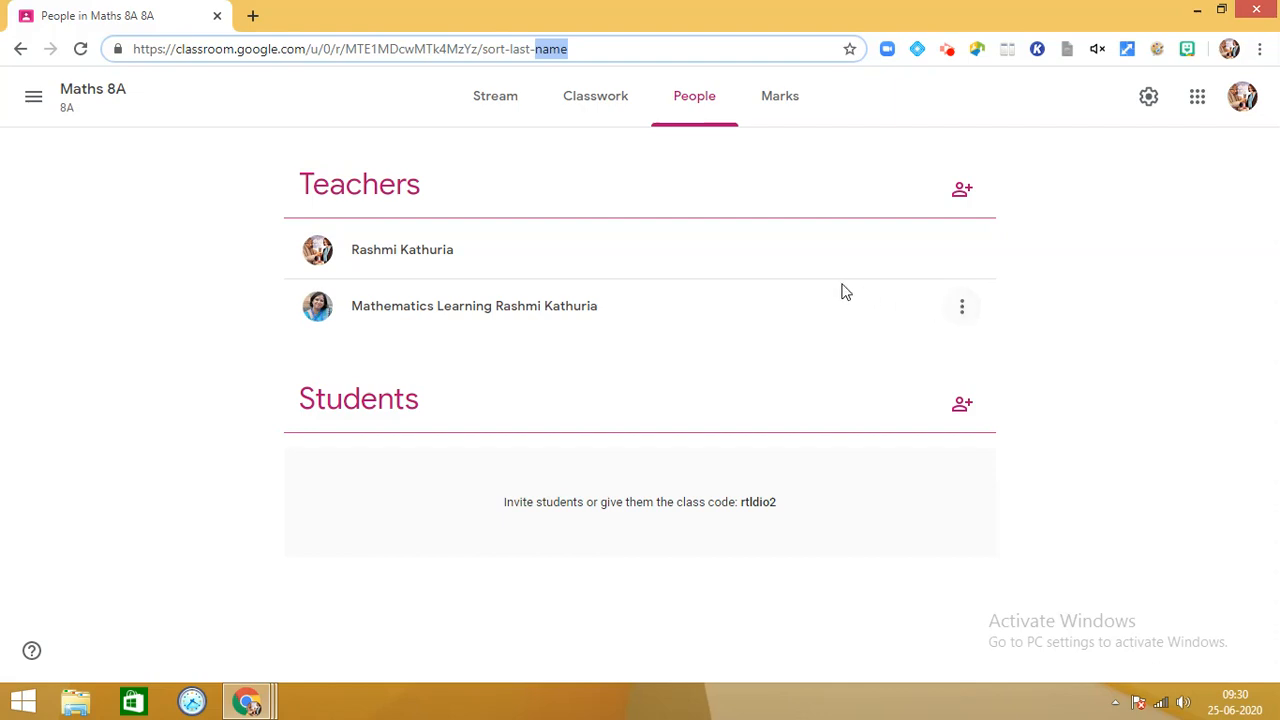
mouse_move(900, 318)
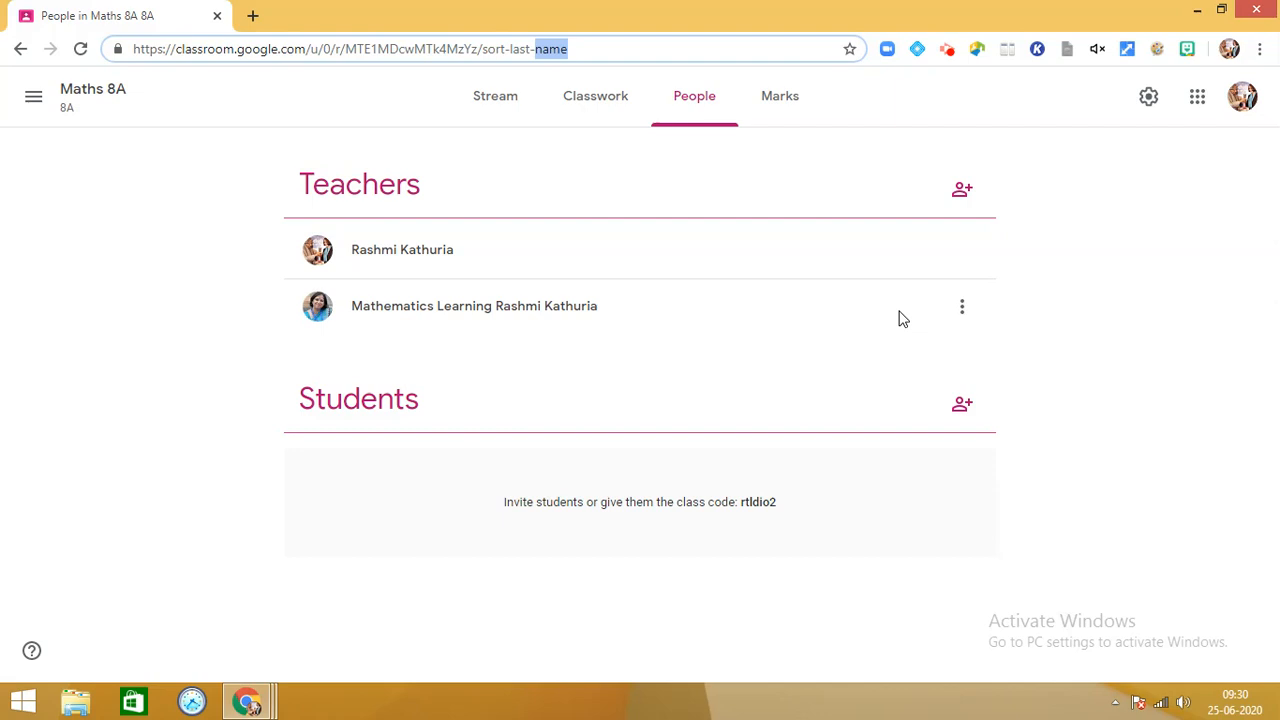
mouse_move(904, 254)
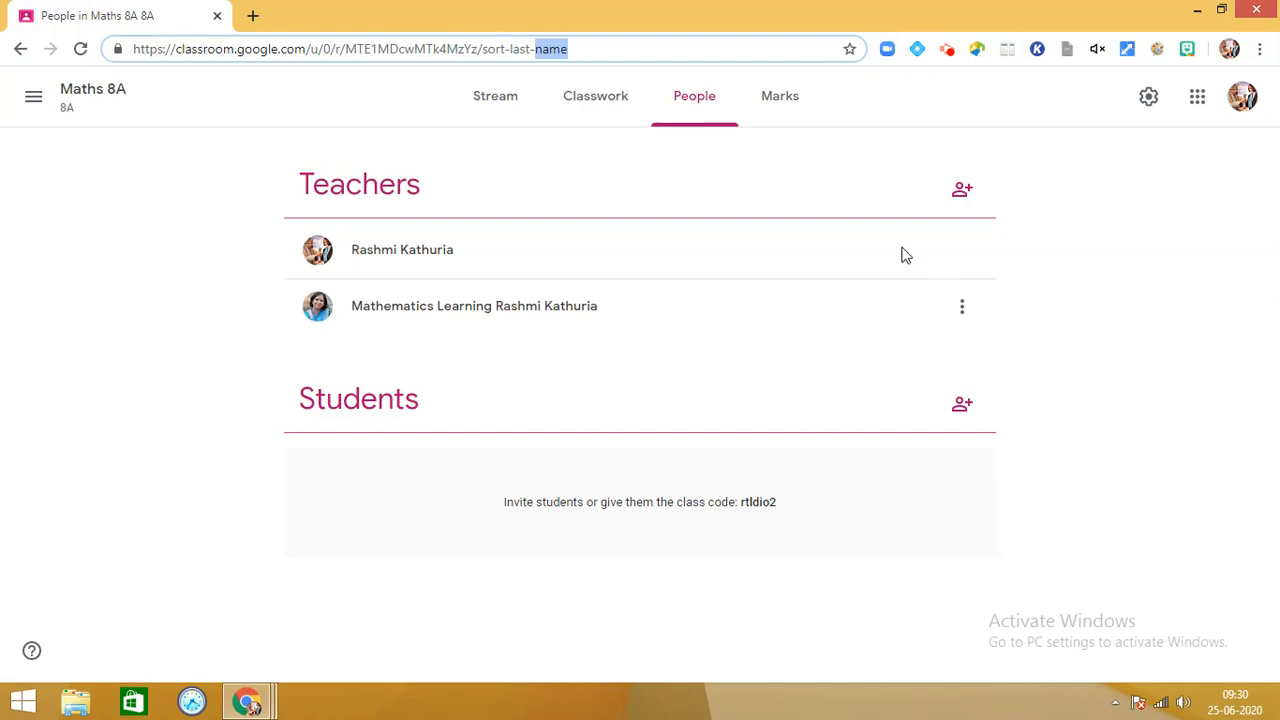
mouse_move(1044, 282)
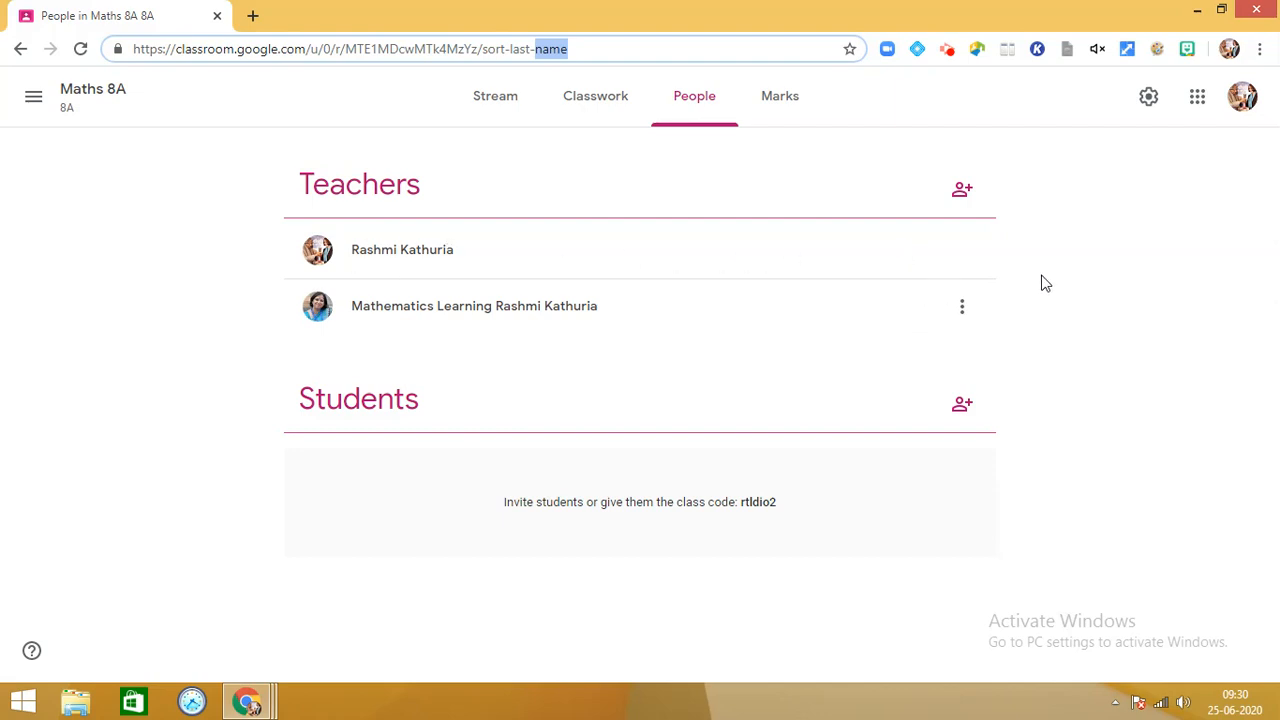
mouse_move(960, 268)
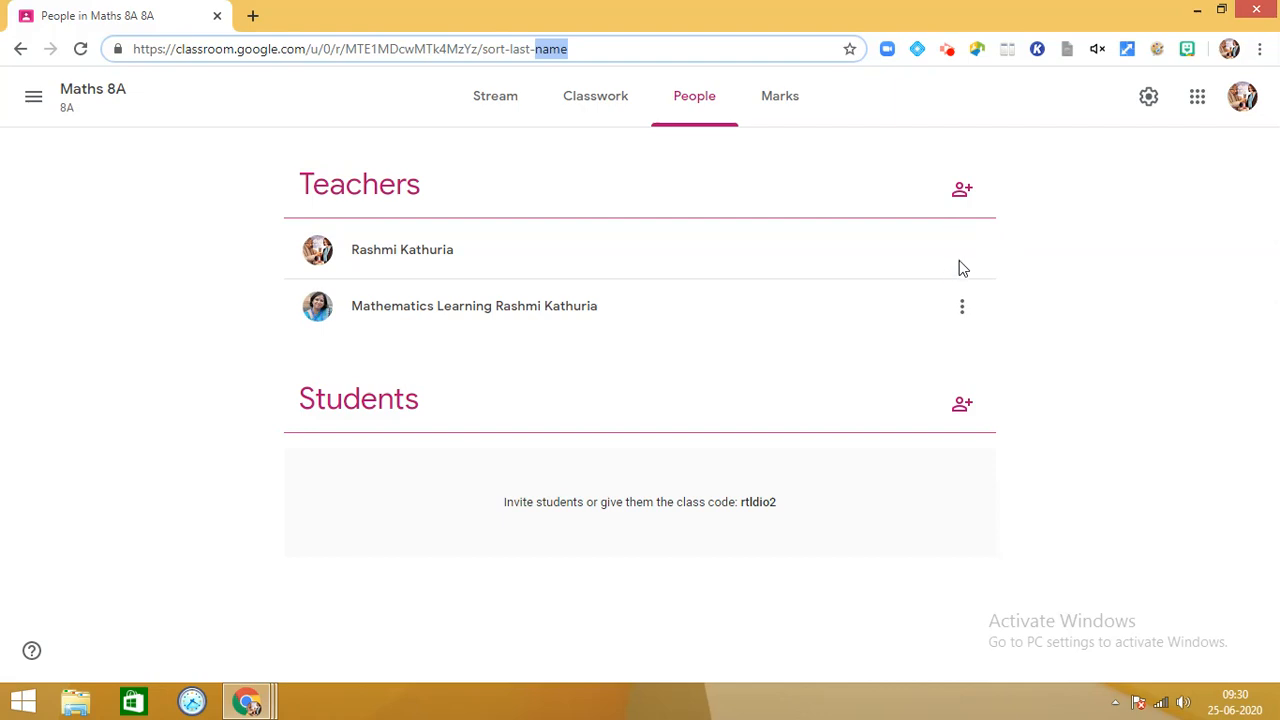
mouse_move(980, 268)
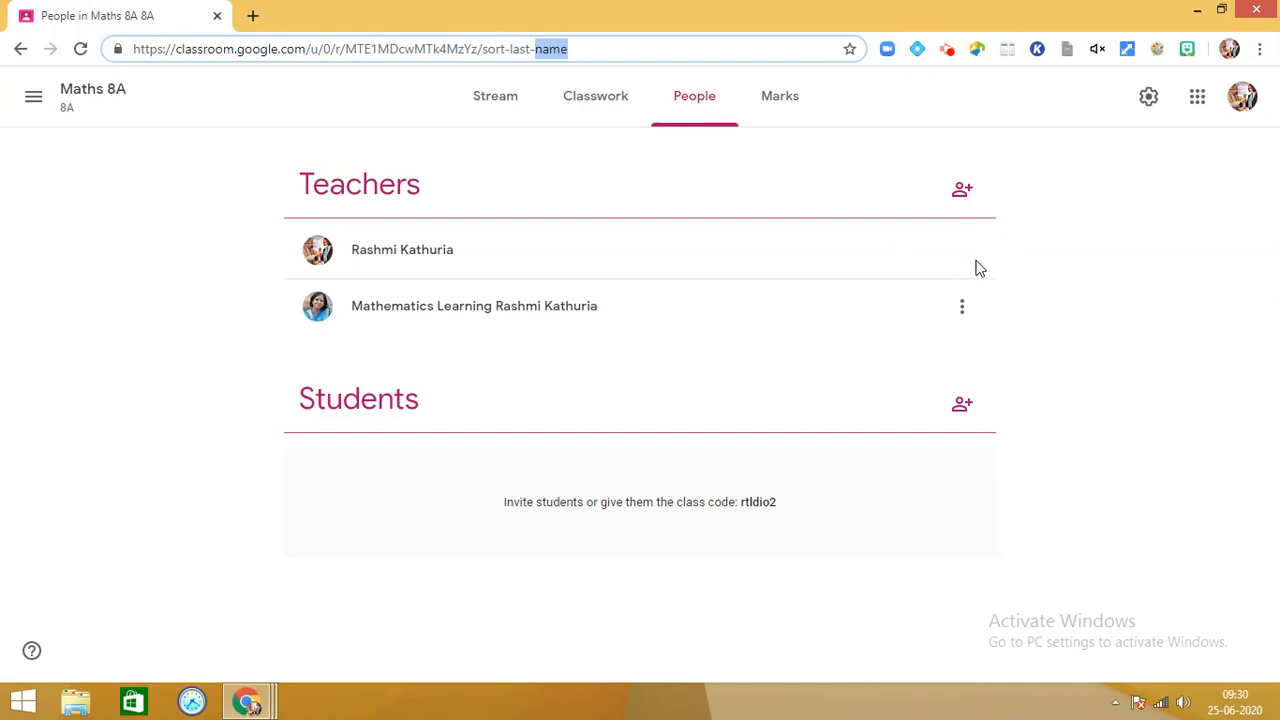
mouse_move(724, 312)
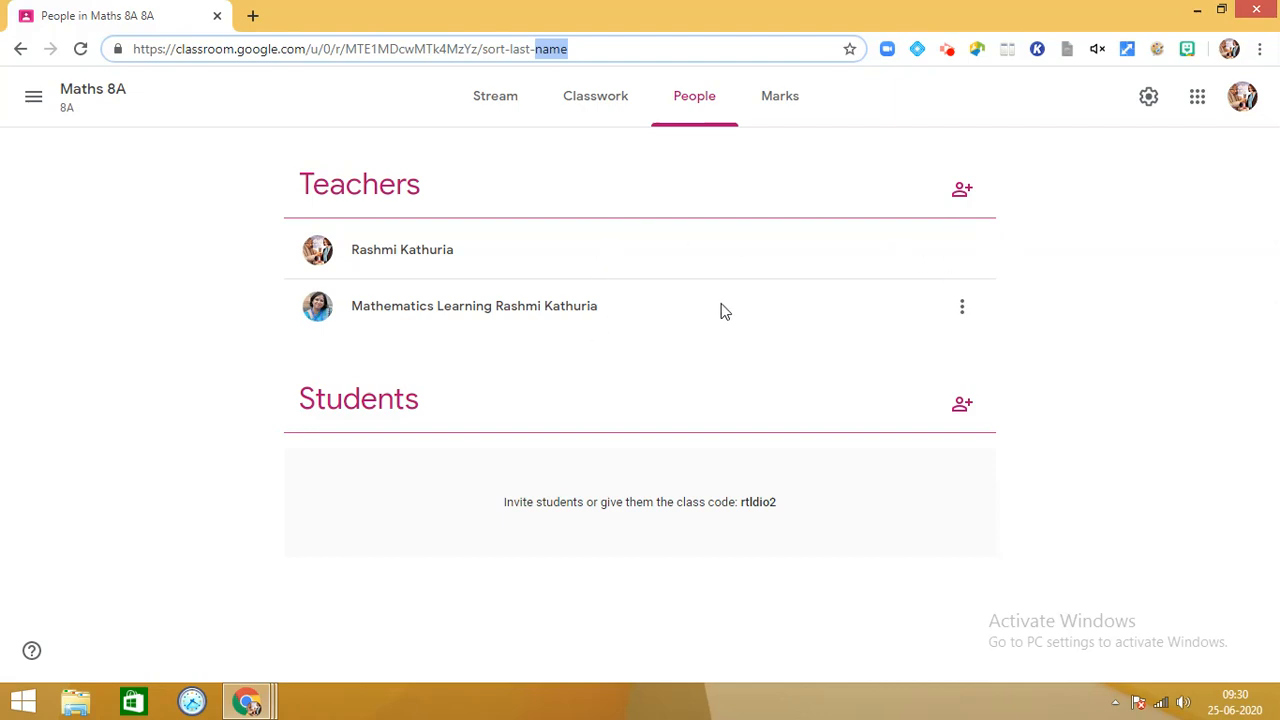
mouse_move(960, 306)
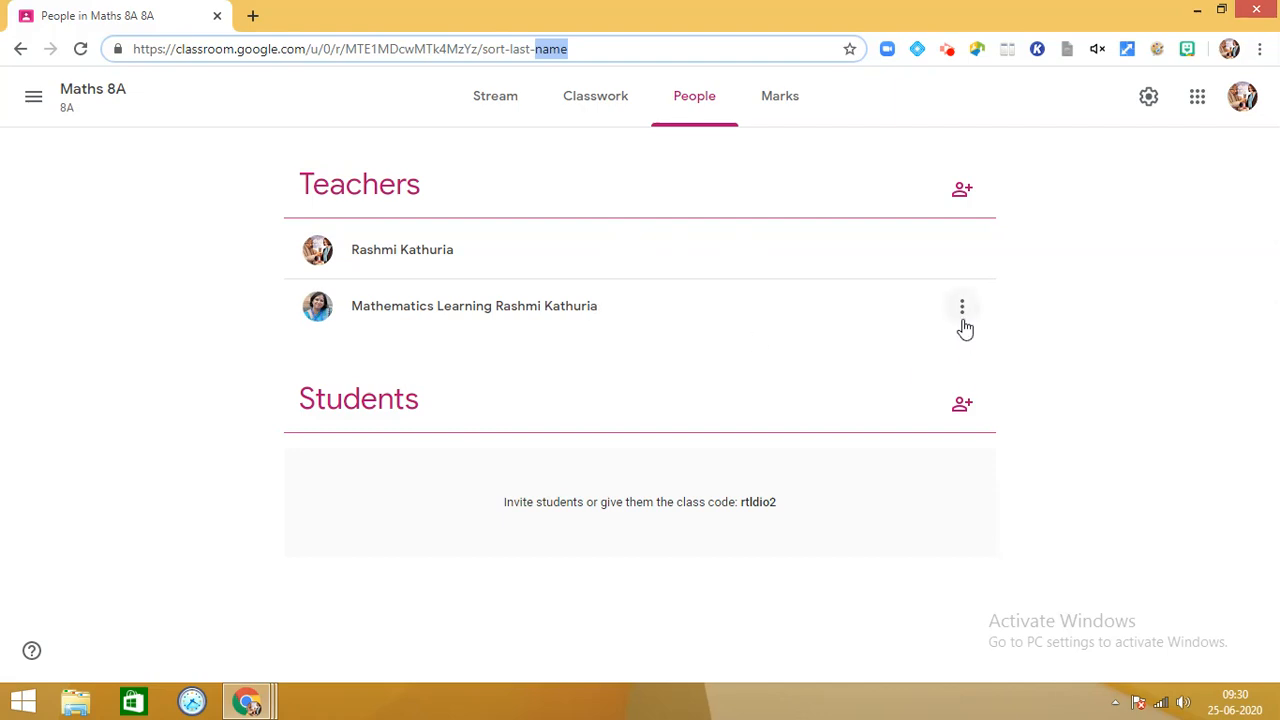
mouse_move(964, 318)
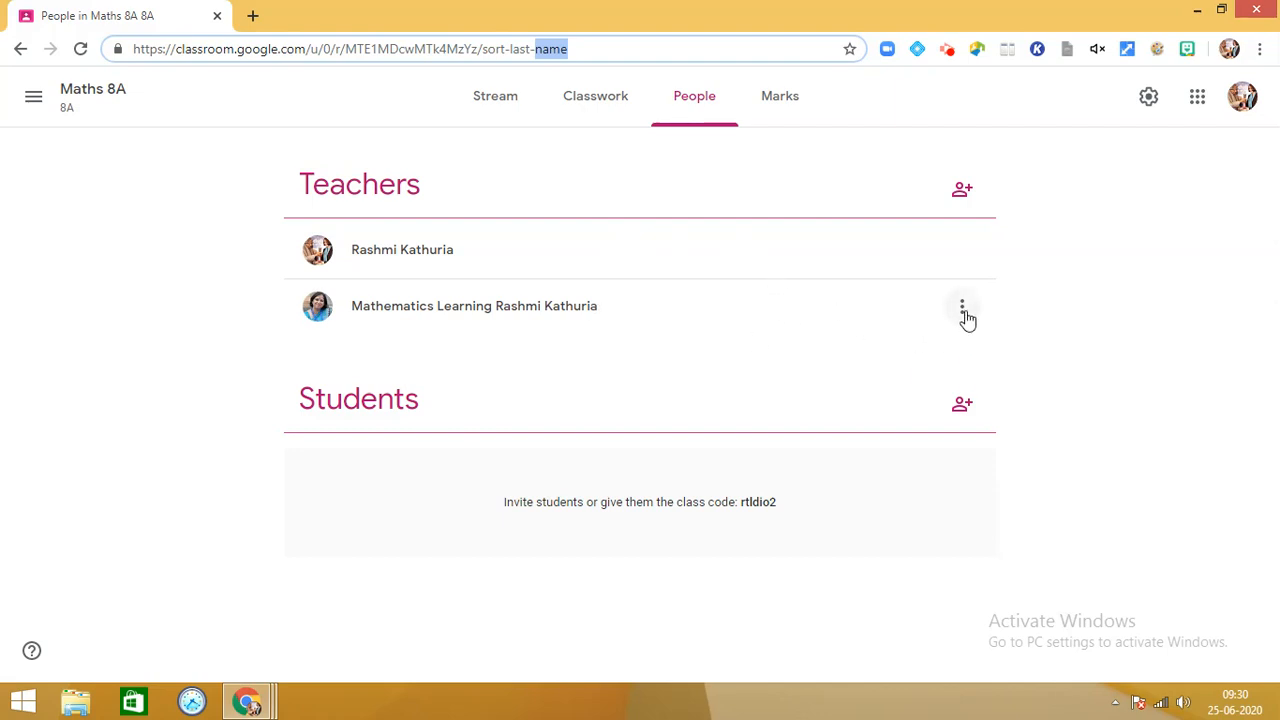
Step: Show the three-dot actions menu for the co-teacher on the People tab
left_click(962, 306)
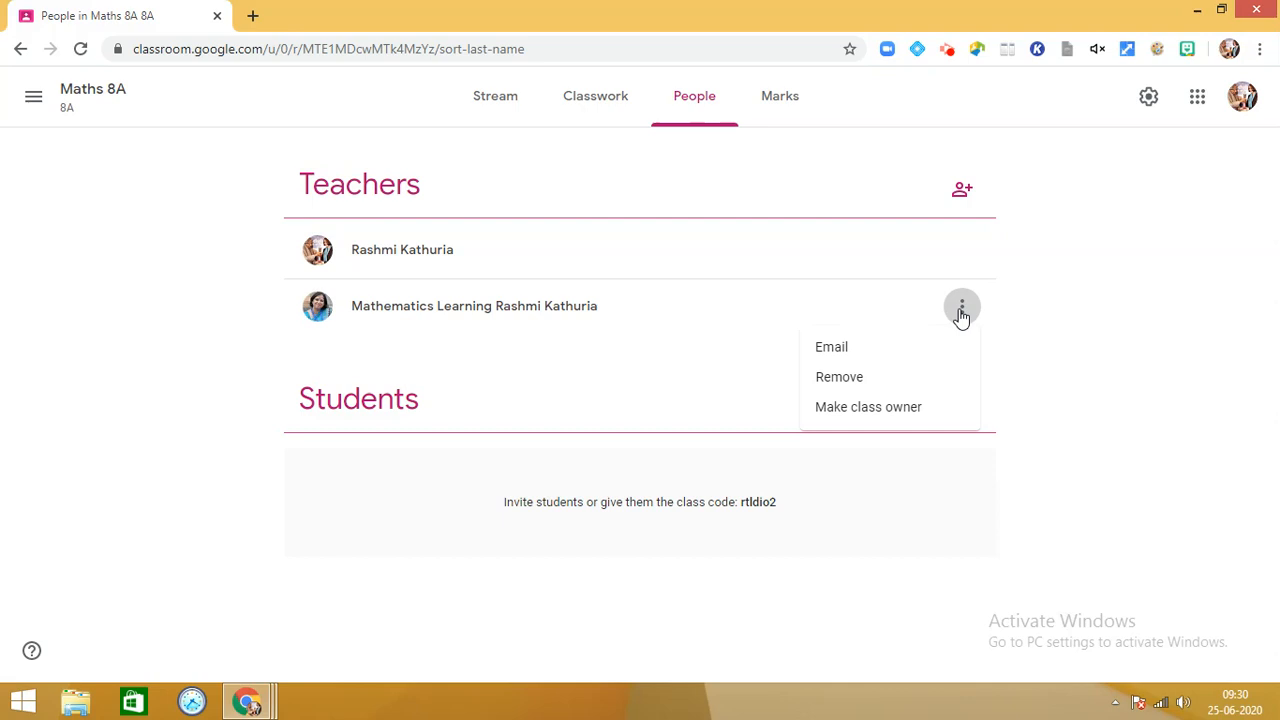
mouse_move(860, 408)
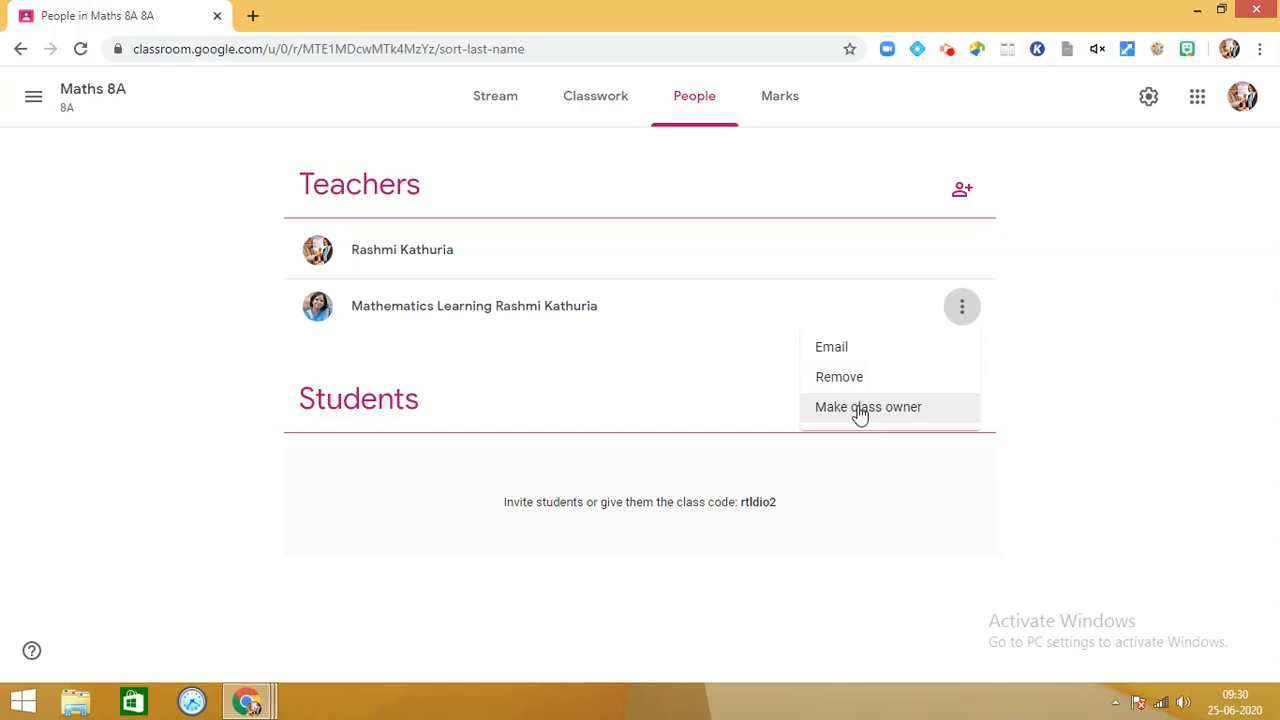
Step: Choose Make class owner and send the ownership transfer invitation to the co-teacher
left_click(868, 406)
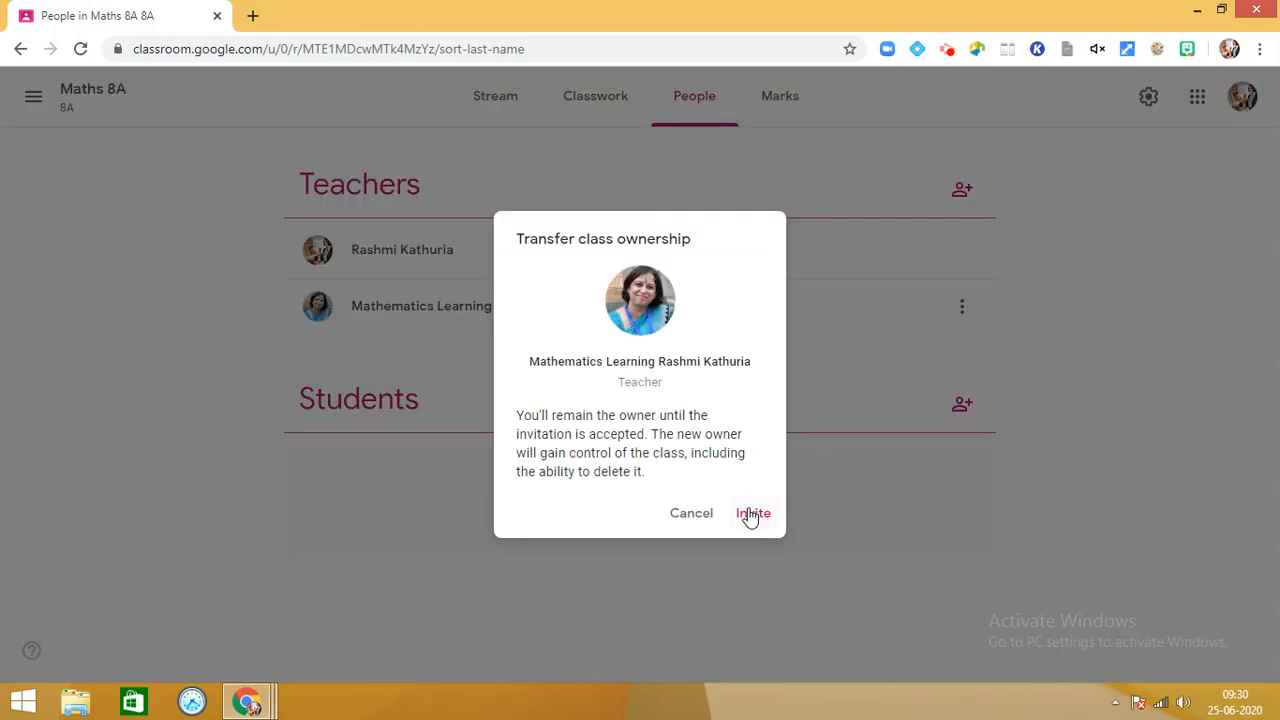
left_click(752, 512)
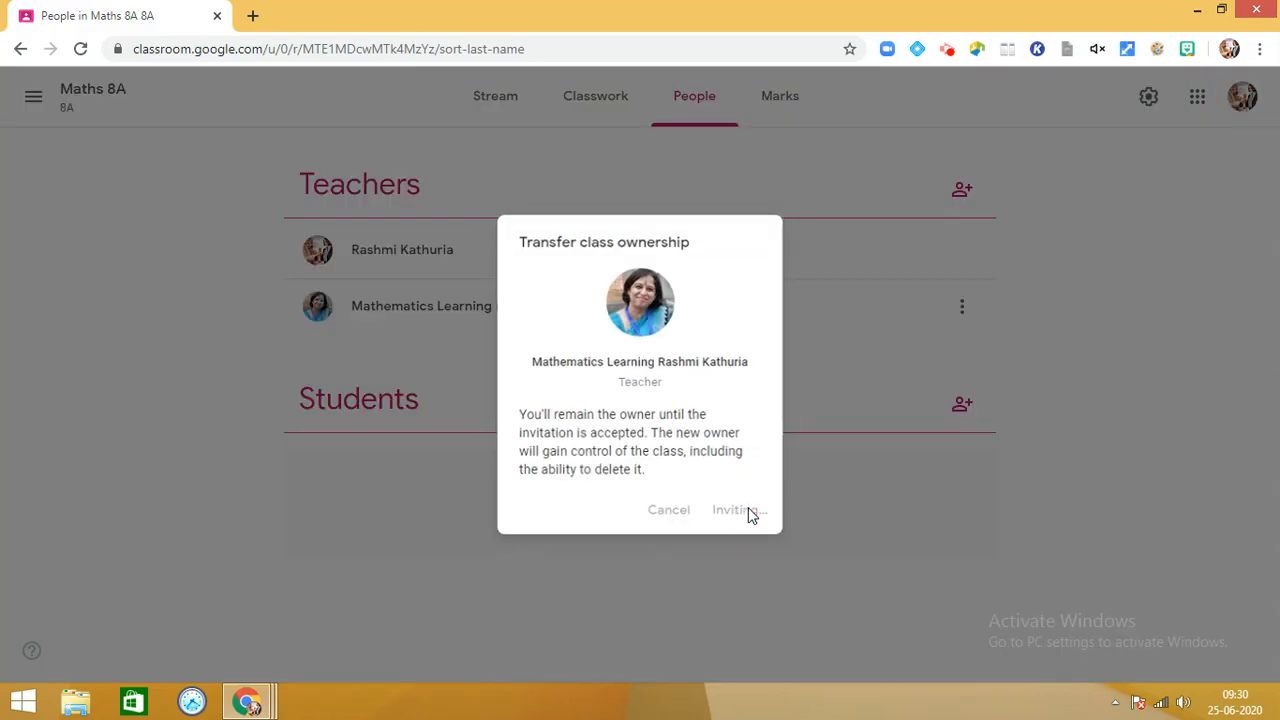
left_click(732, 510)
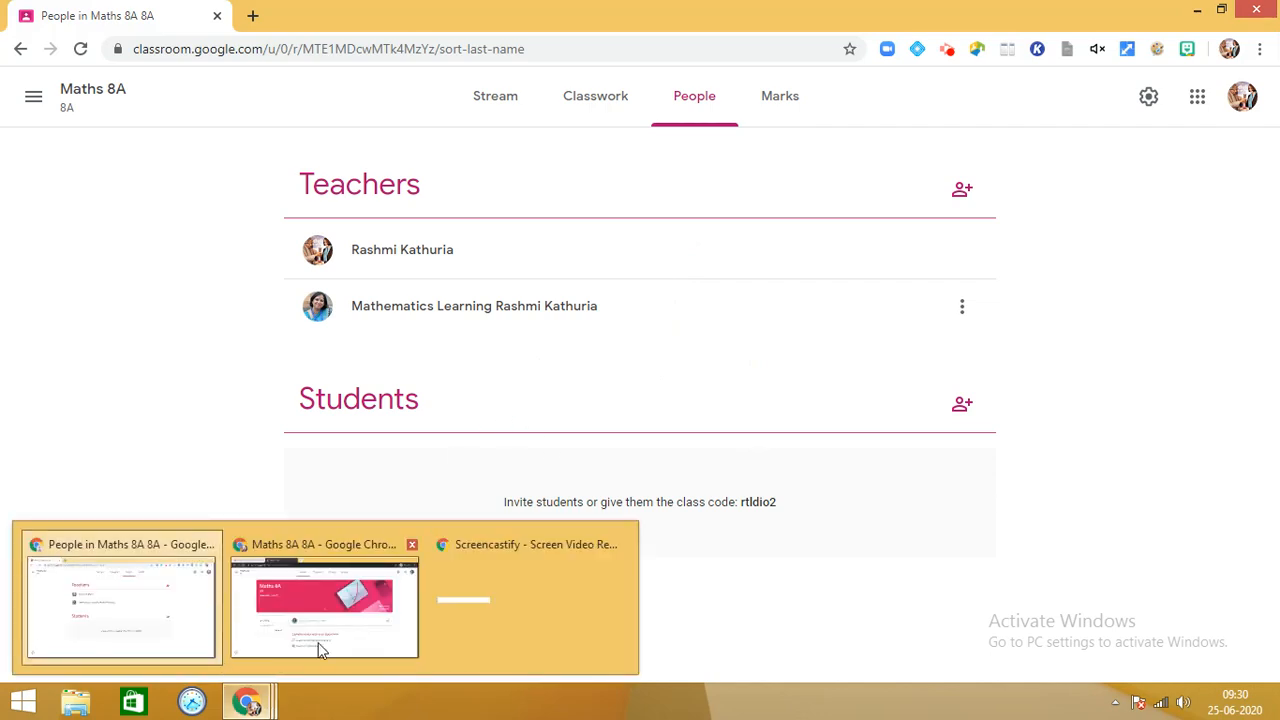
Step: Switch to the co-teacher's incognito window and go to their Gmail inbox
left_click(324, 608)
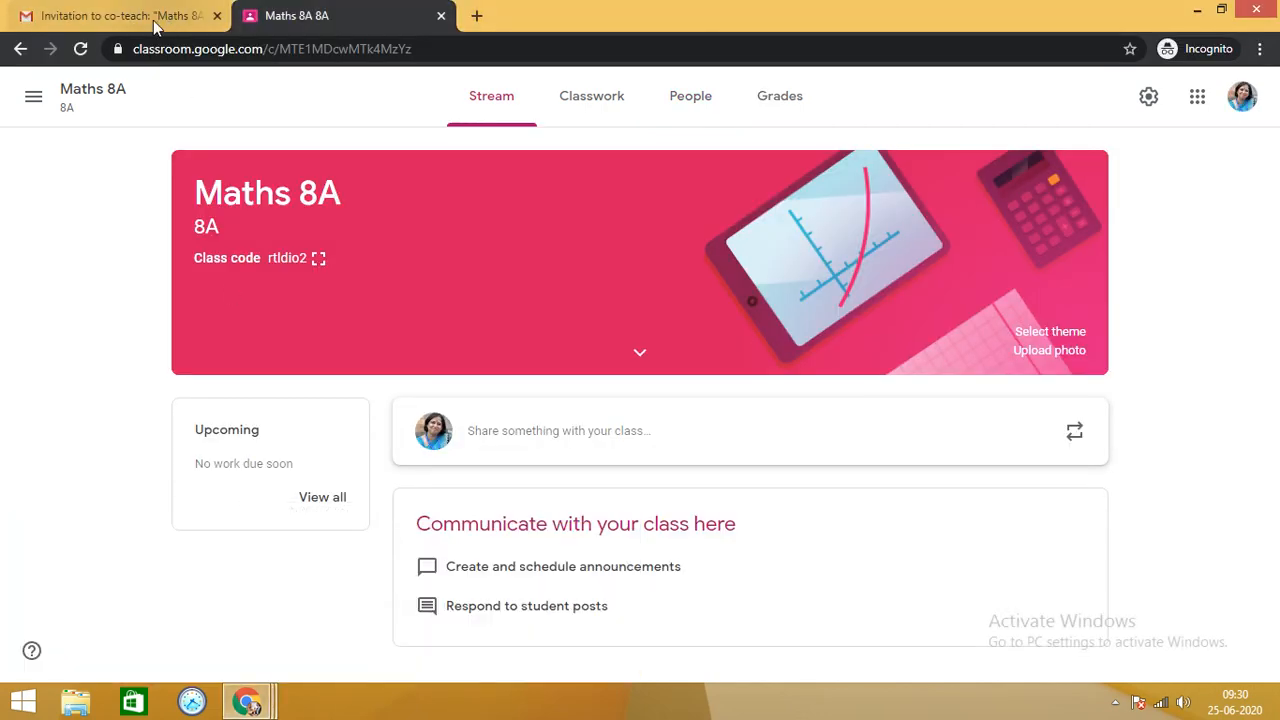
left_click(120, 16)
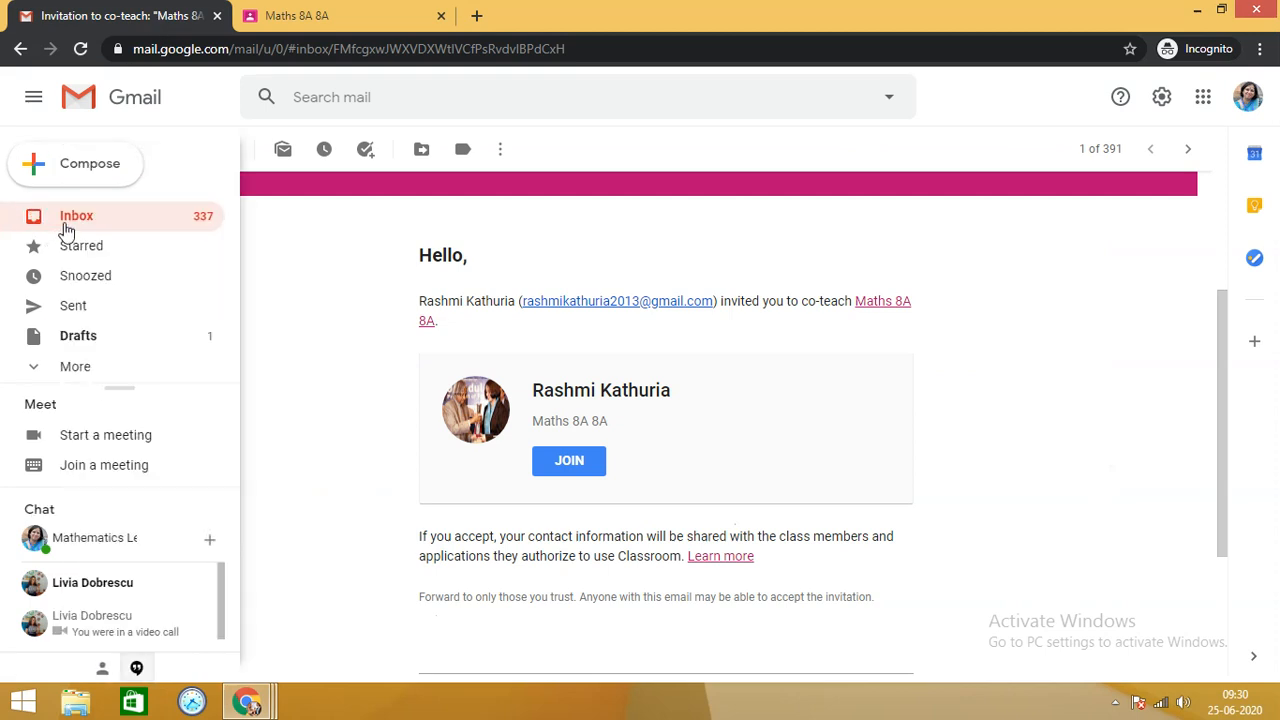
left_click(76, 216)
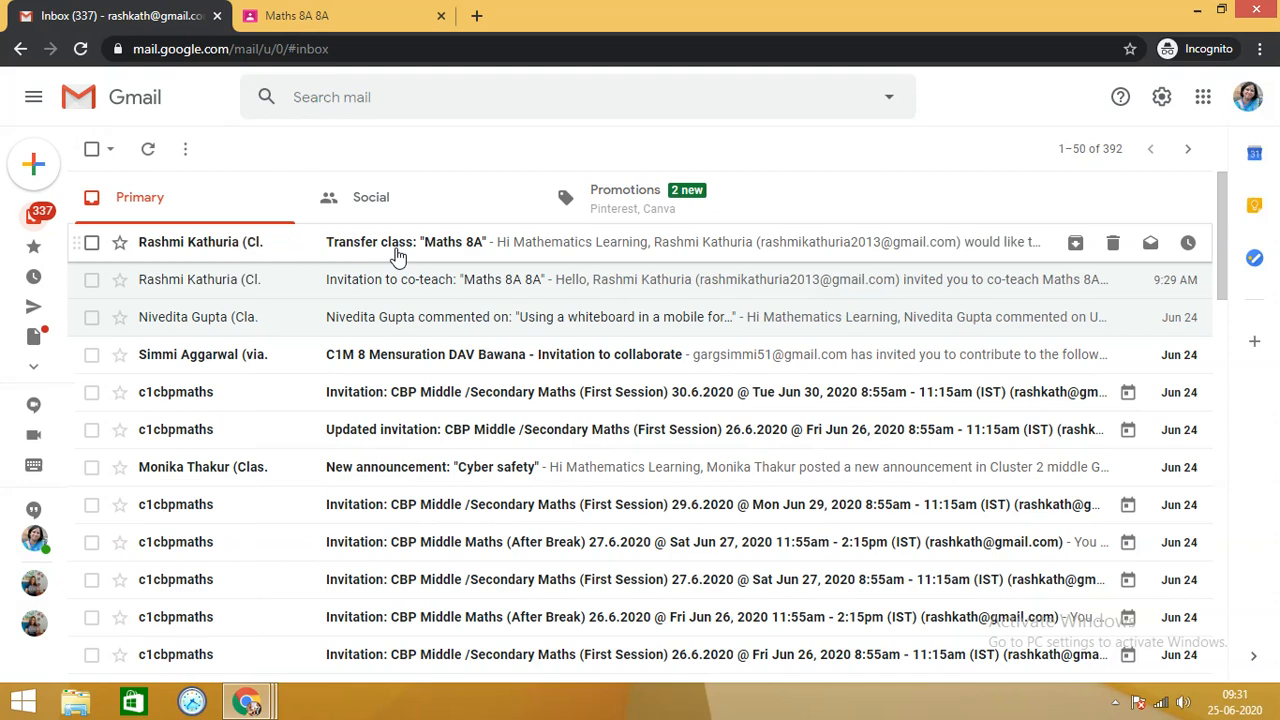
Step: Open the Maths 8A Transfer class email and respond to the ownership invitation
left_click(404, 240)
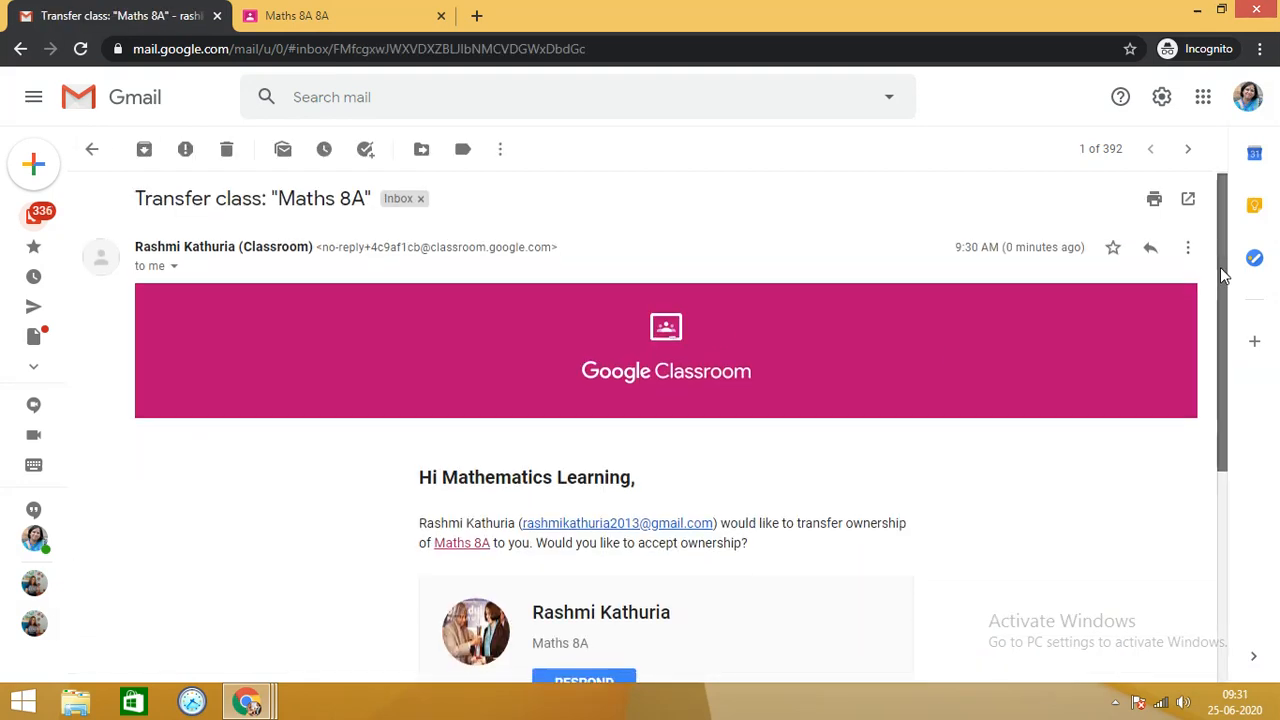
scroll("down", 3)
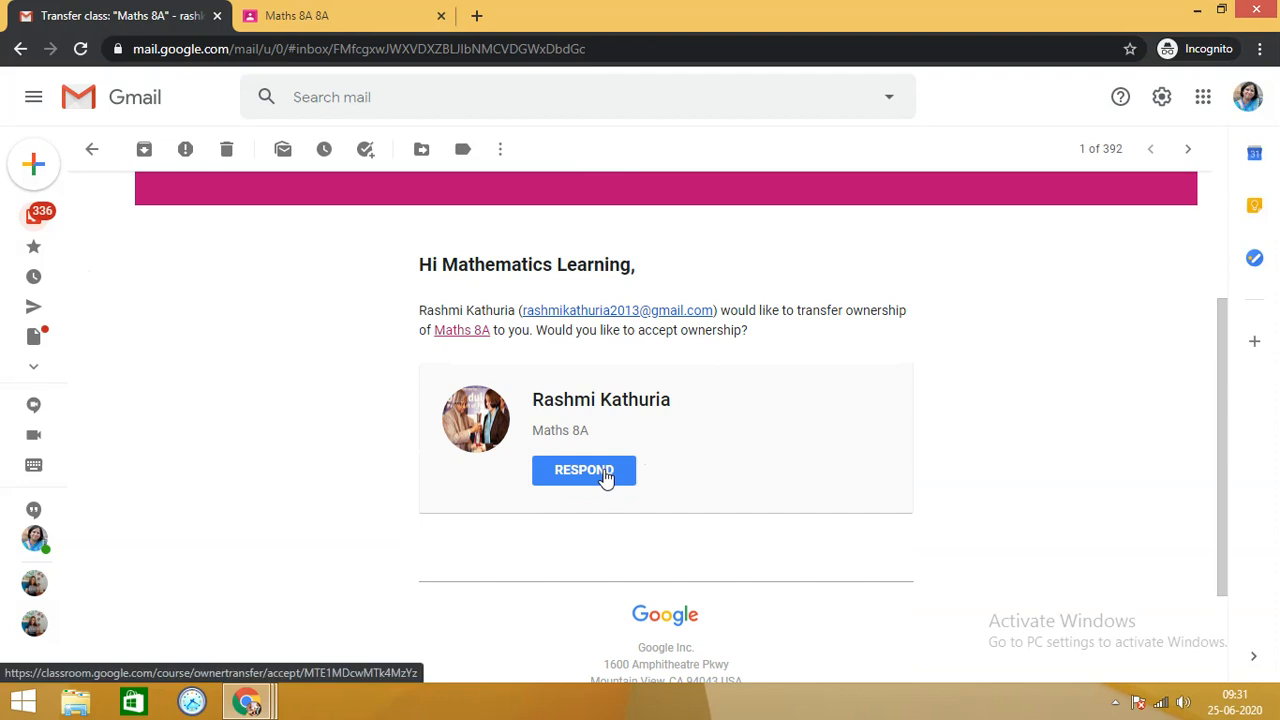
left_click(584, 470)
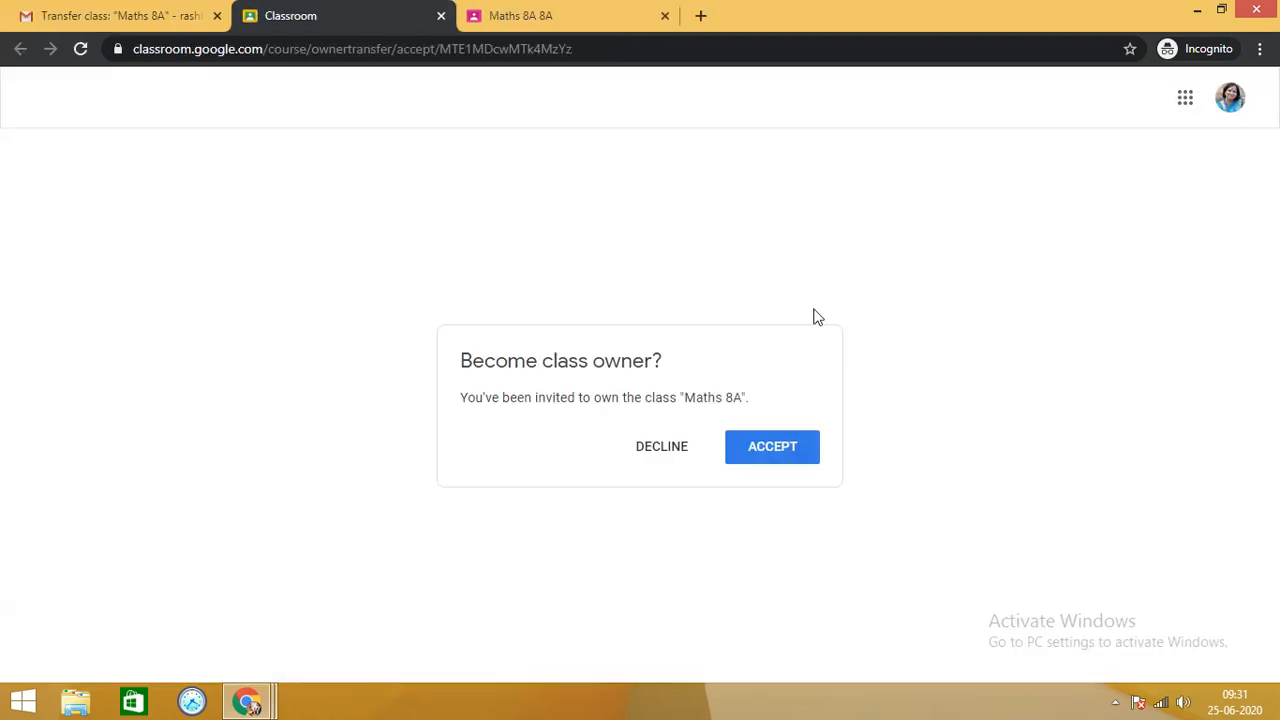
mouse_move(772, 446)
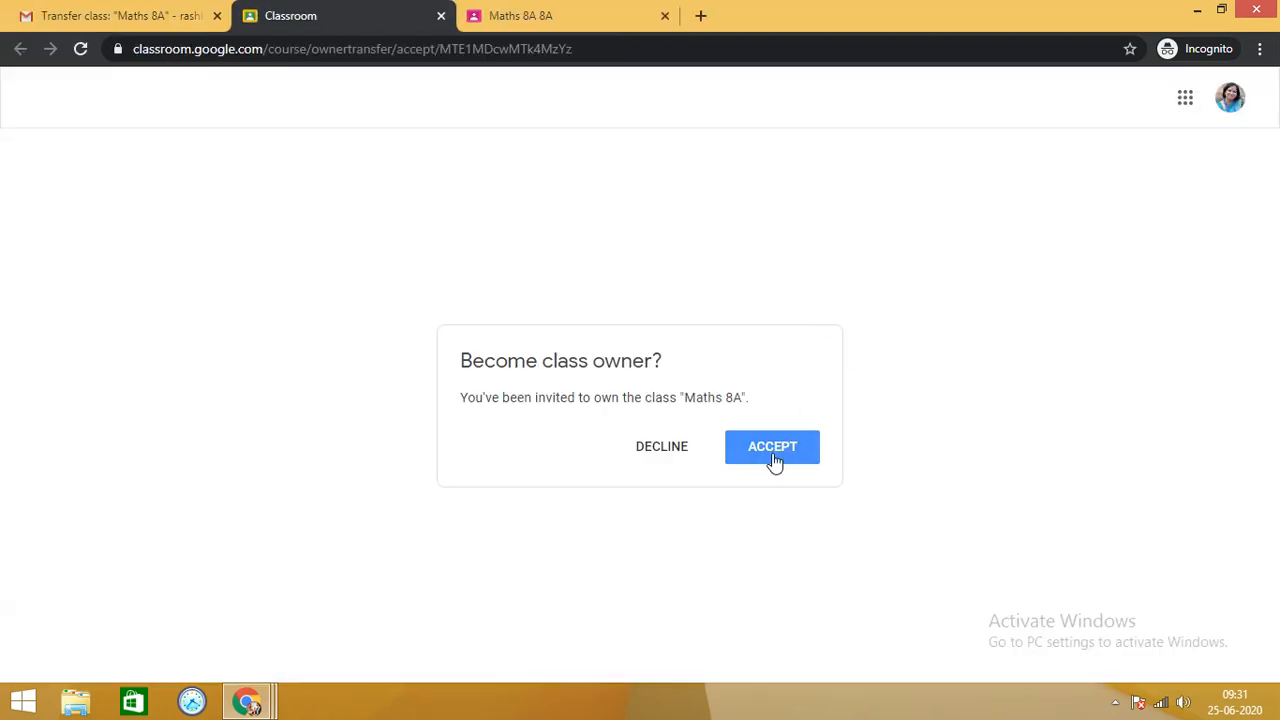
Step: Accept the Become class owner? prompt so the Maths 8A class stream loads
left_click(772, 446)
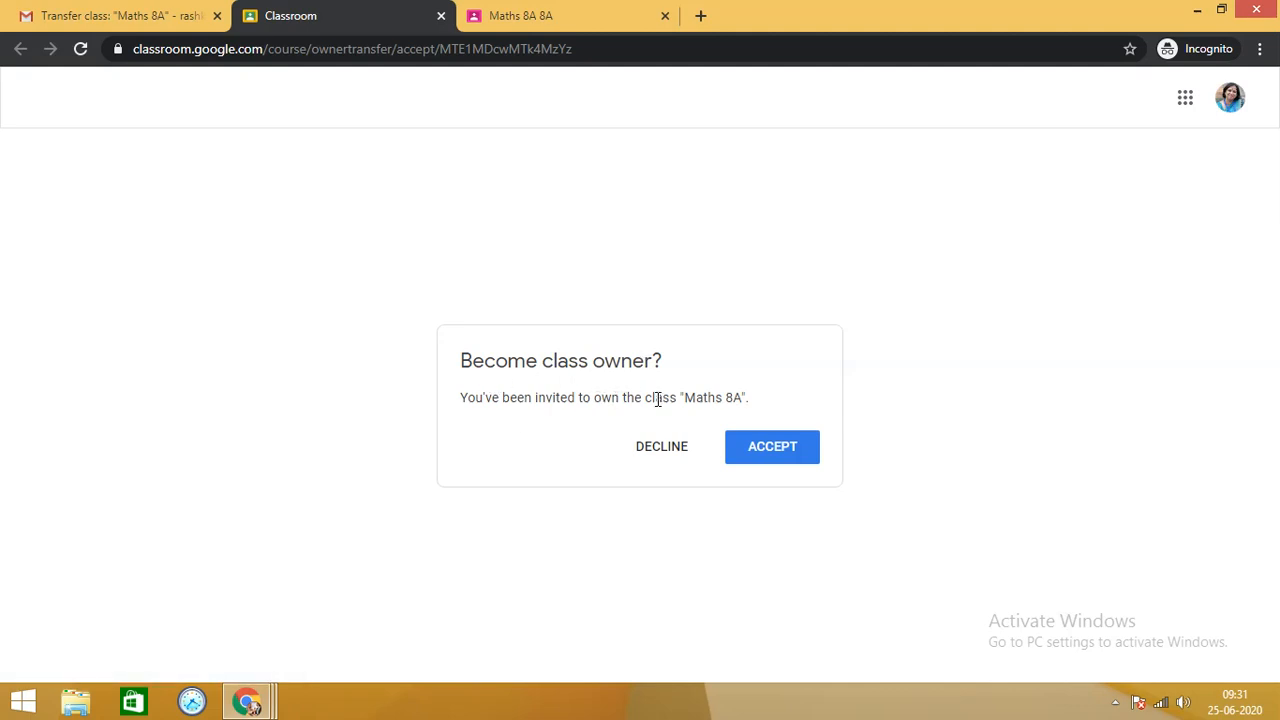
left_click(772, 446)
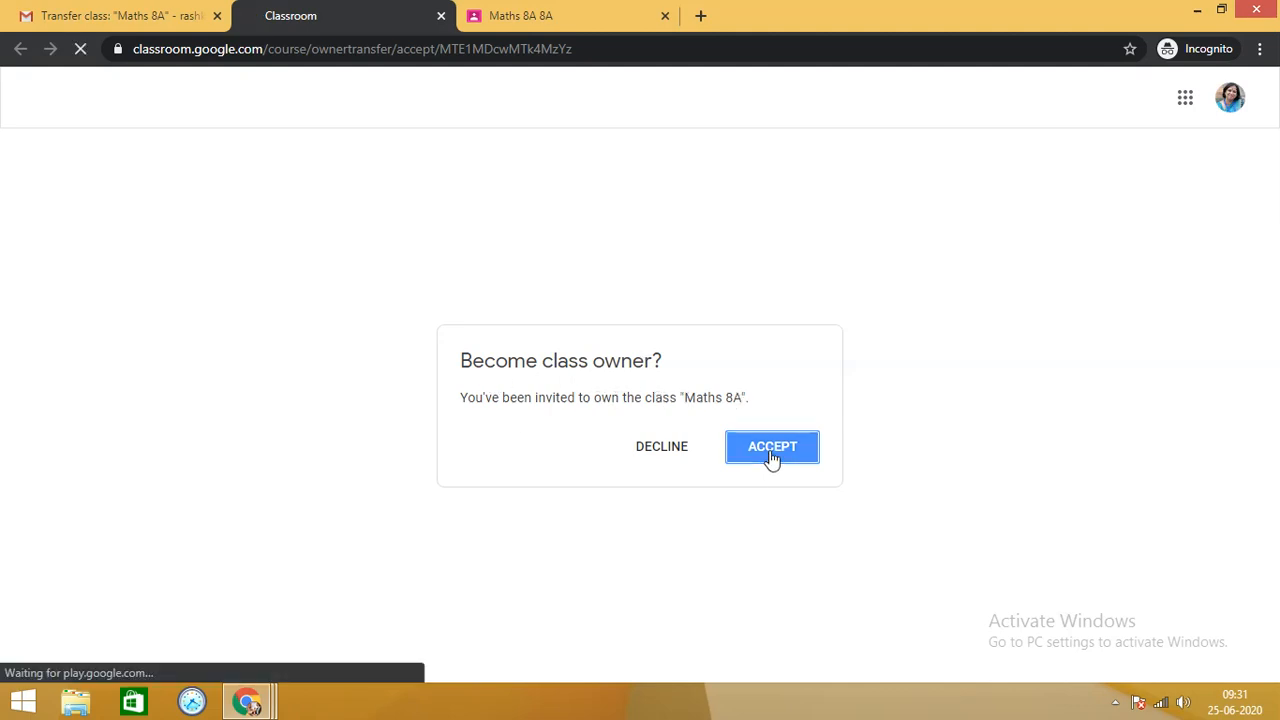
left_click(772, 446)
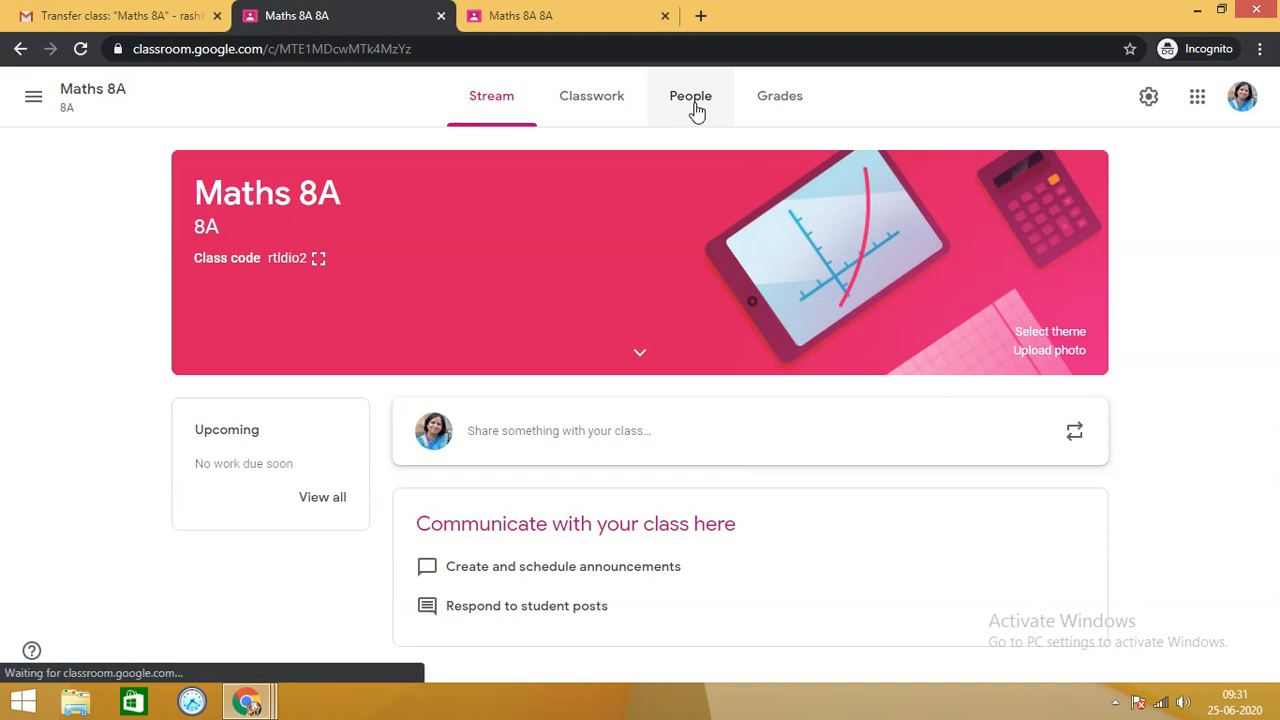
Step: Go to the People page, where the co-teacher is now listed first as owner
left_click(690, 96)
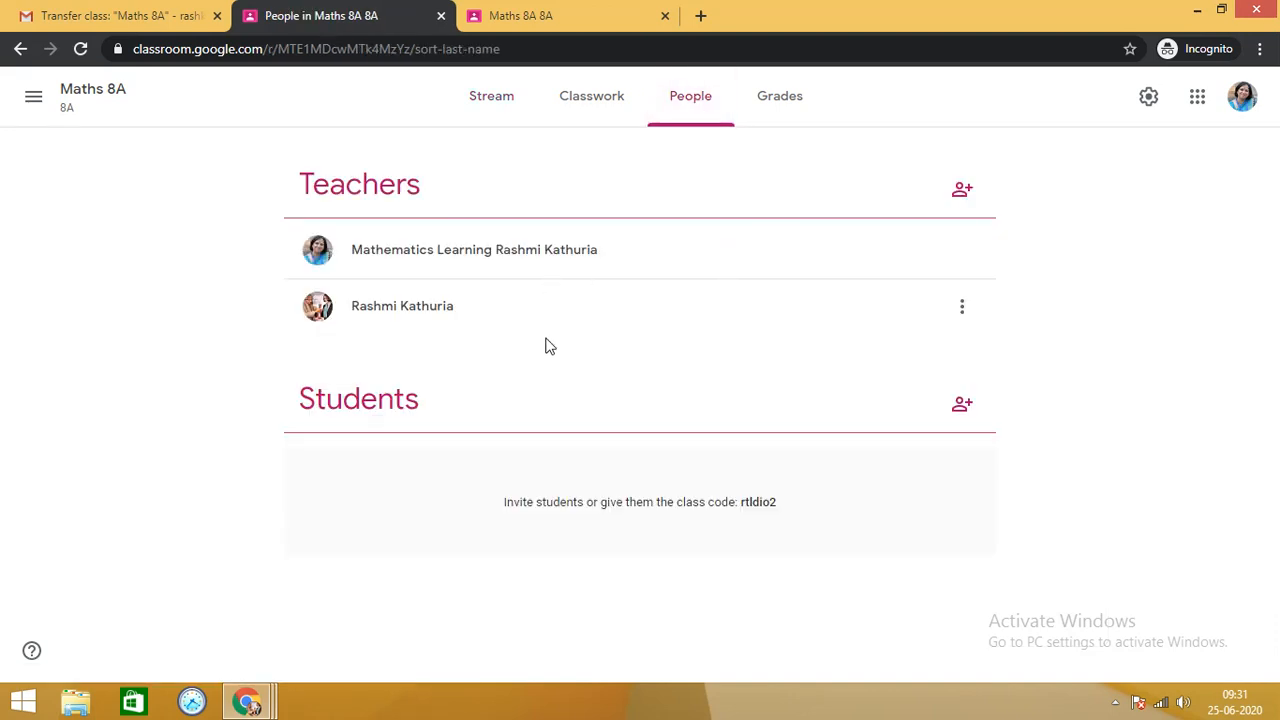
mouse_move(560, 294)
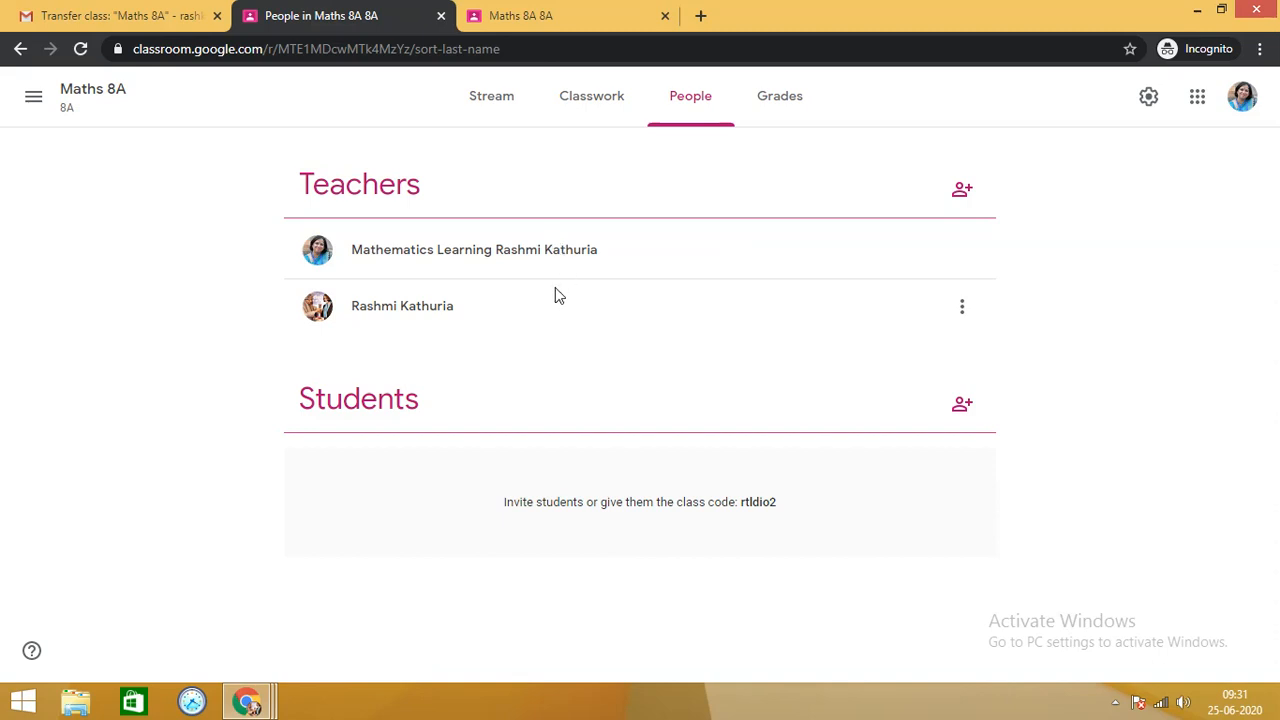
mouse_move(248, 700)
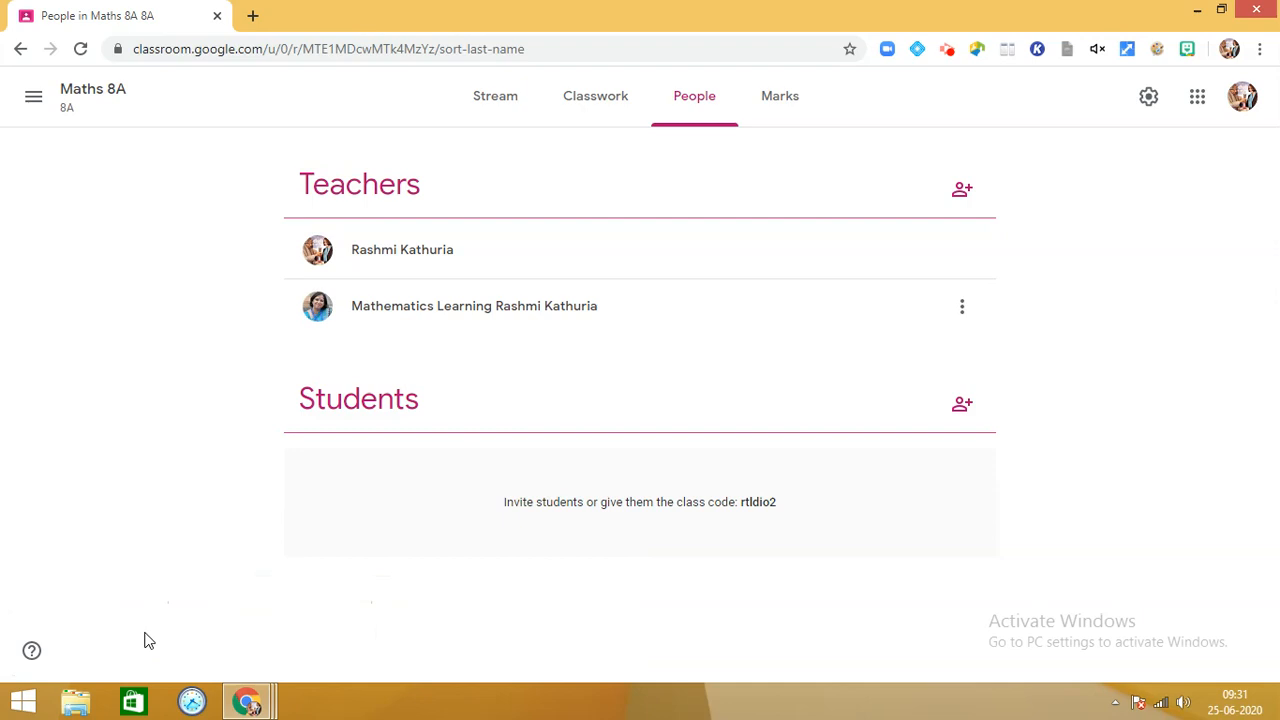
mouse_move(456, 600)
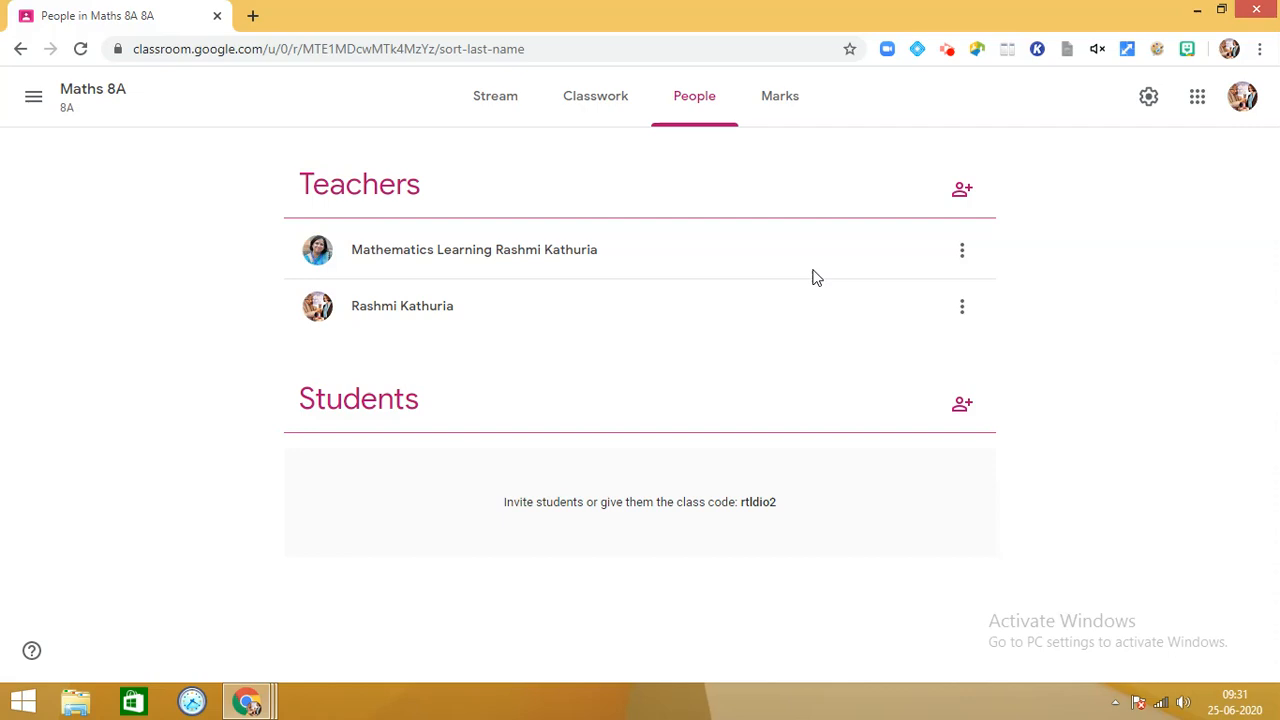
mouse_move(938, 46)
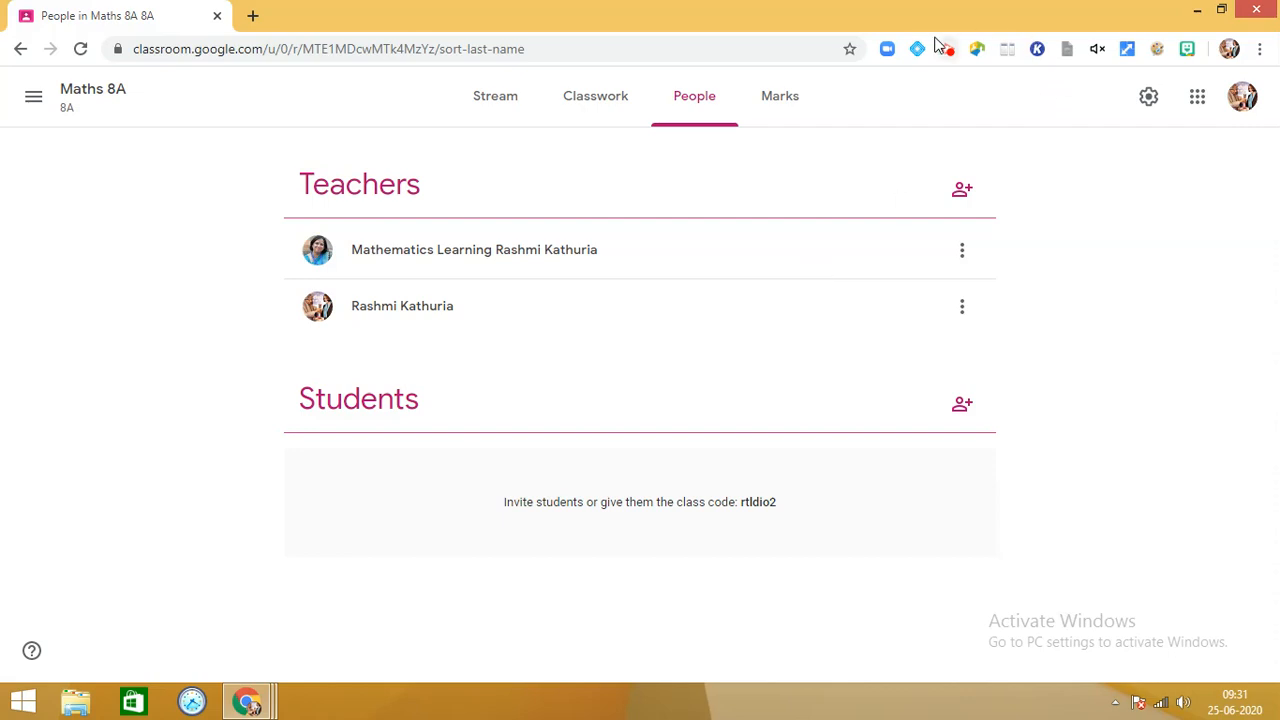
mouse_move(946, 48)
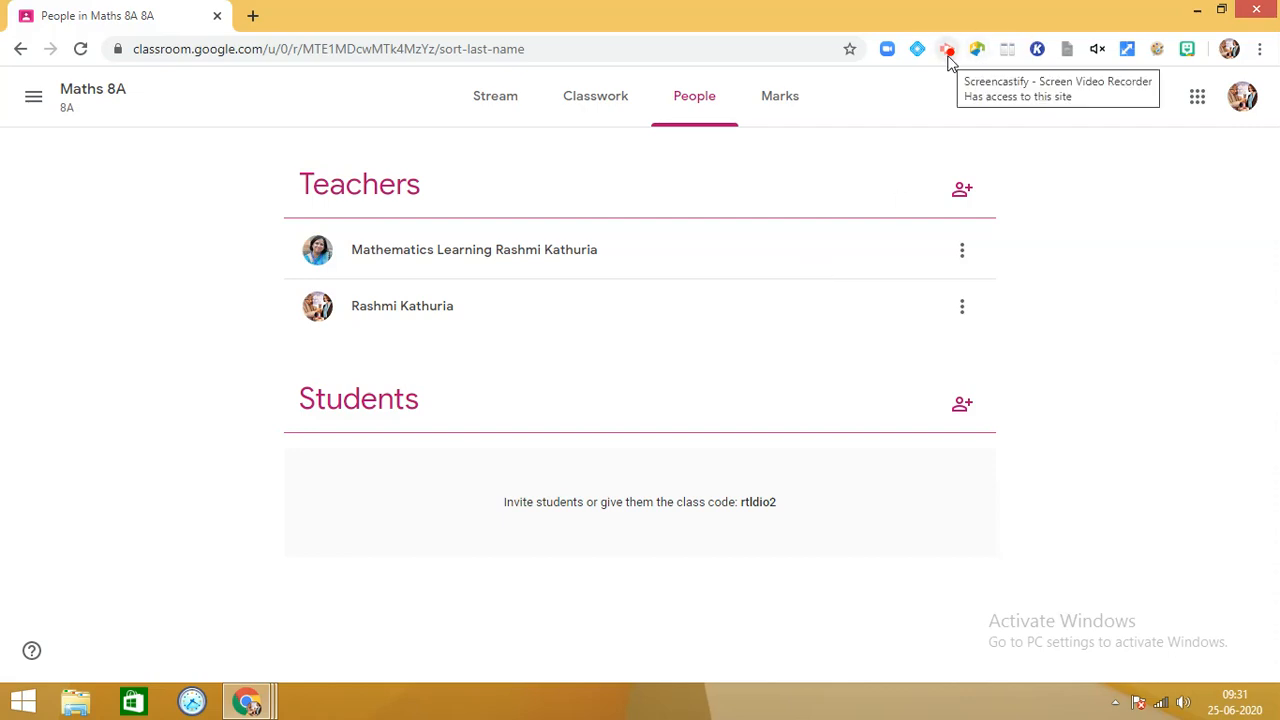